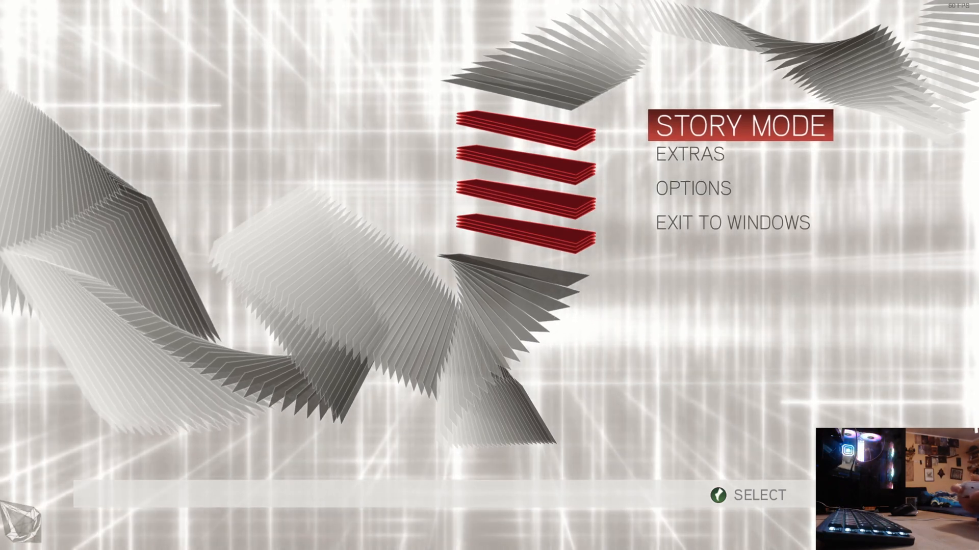
View the Desmond save in Story Mode, then exit the game to Windows
left_click(742, 126)
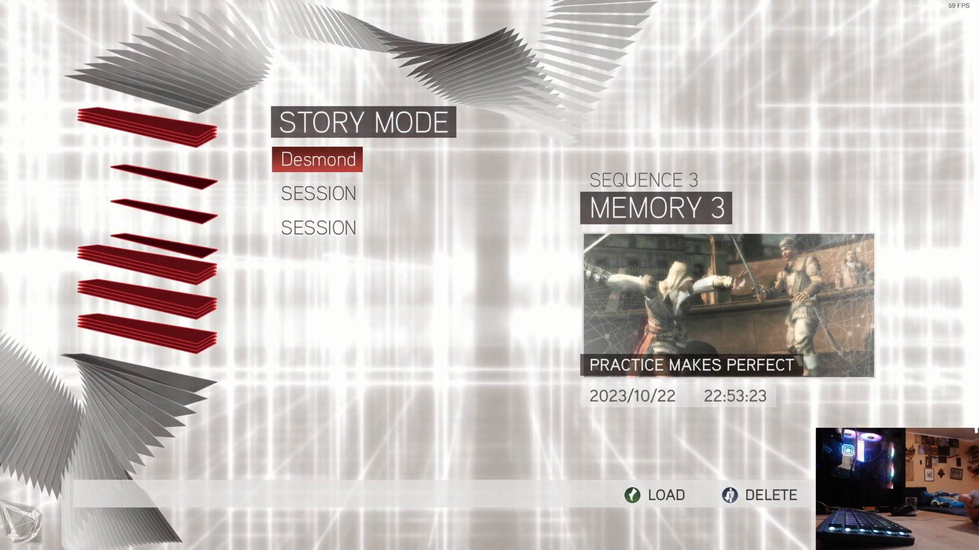
left_click(666, 495)
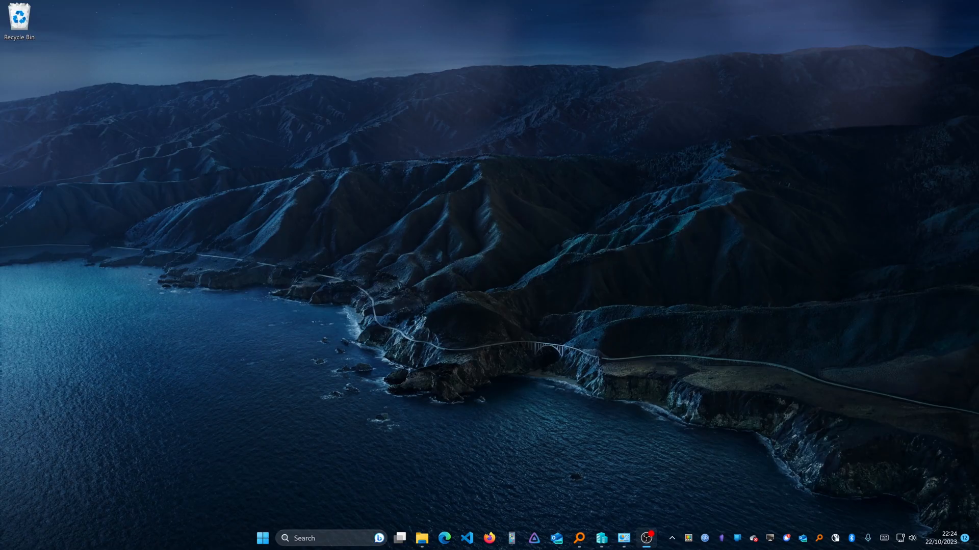
mouse_move(574, 524)
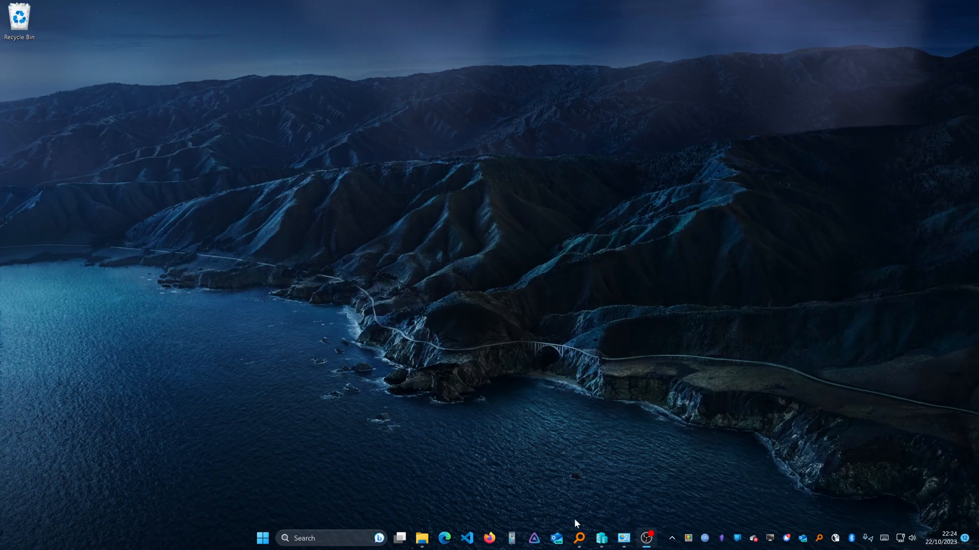
Search the web for 'antimicrox' in Edge and go to the AntiMicroX GitHub repository
left_click(444, 538)
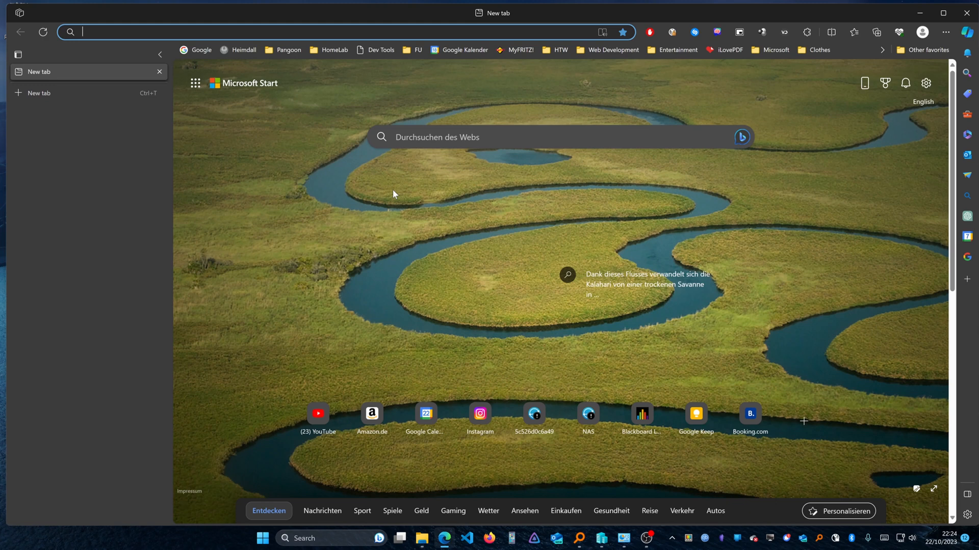
type("antimicrox")
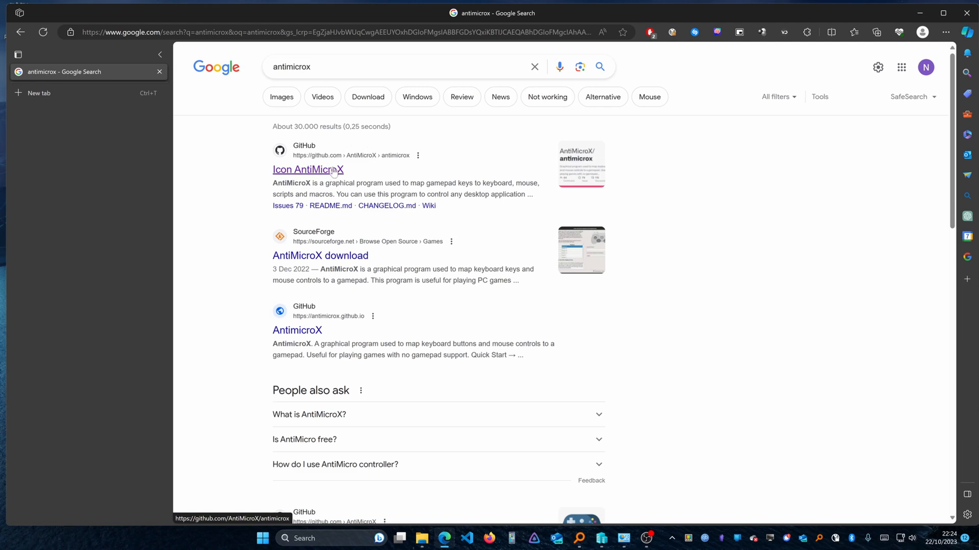
left_click(307, 170)
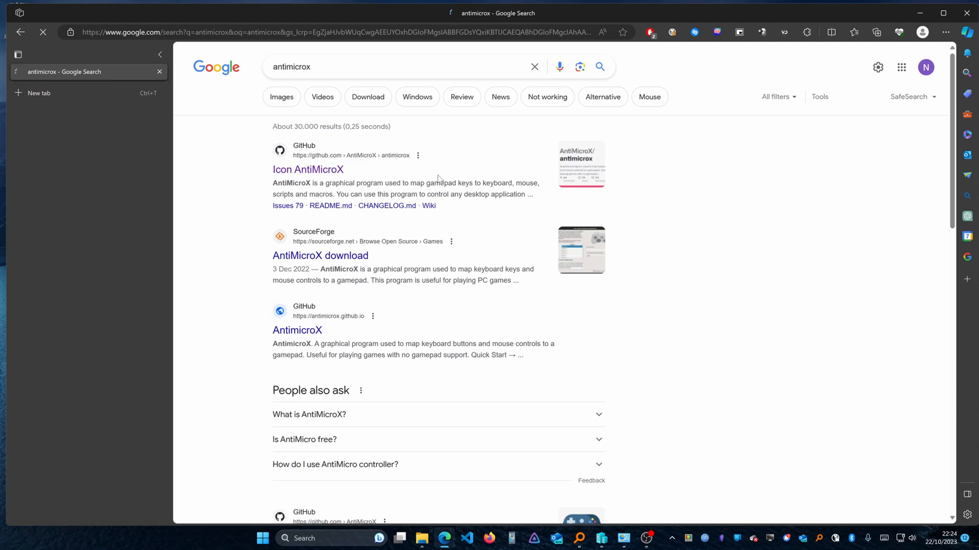
left_click(307, 169)
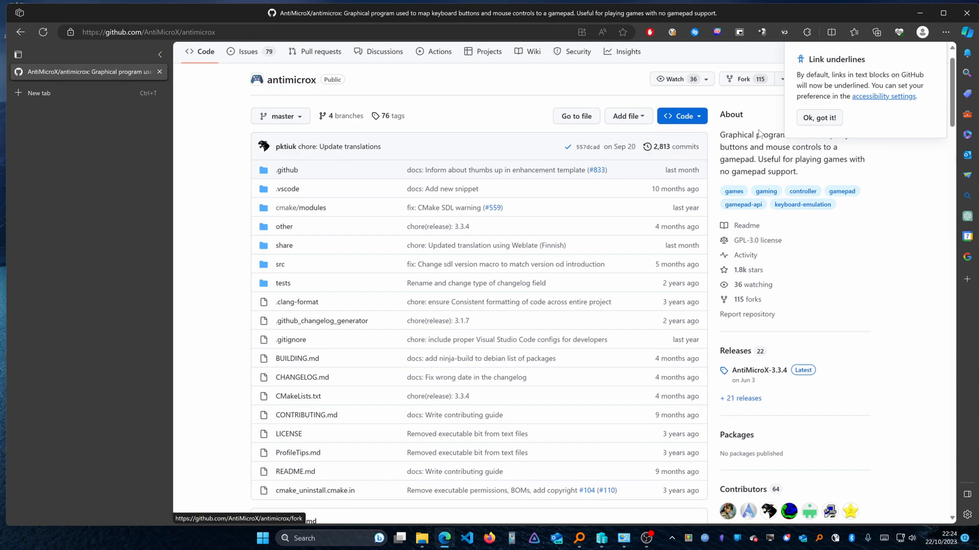
Download antimicrox-3.3.4-Windows-AMD64.exe from the AntiMicroX 3.3.4 release page
scroll("down", 3)
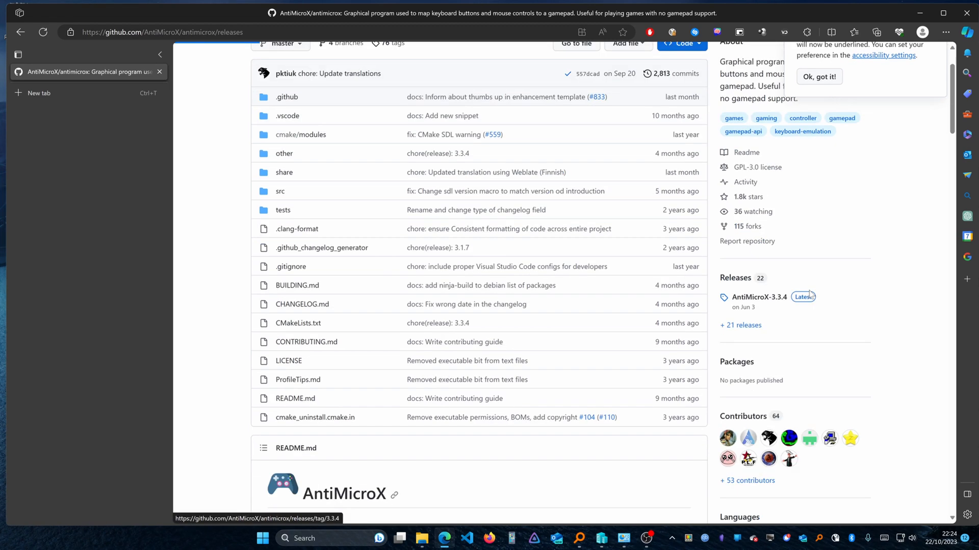
left_click(758, 297)
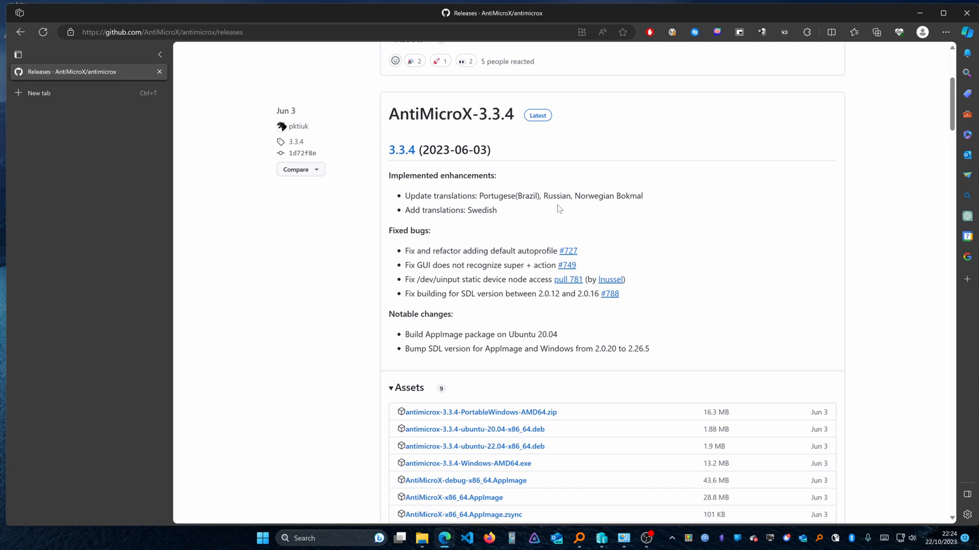
scroll("down", 3)
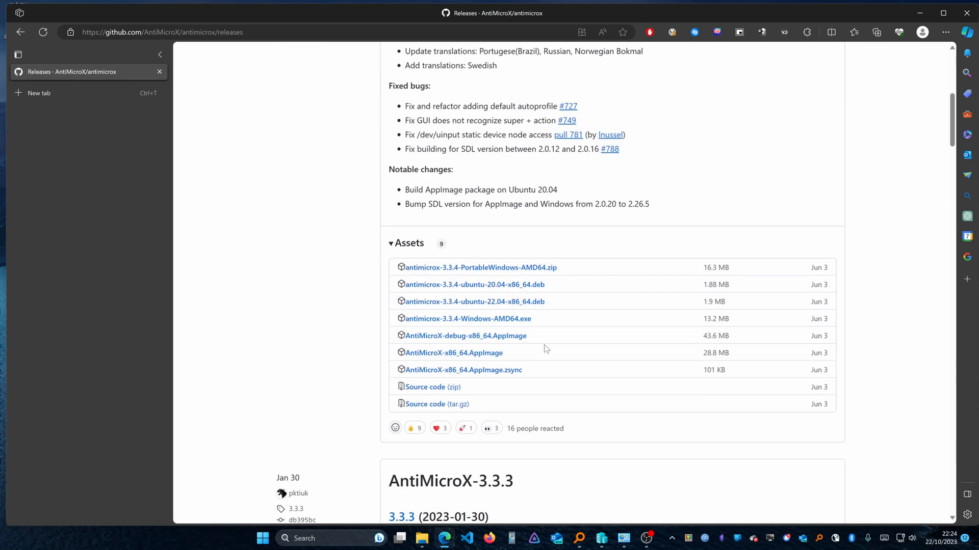
mouse_move(550, 327)
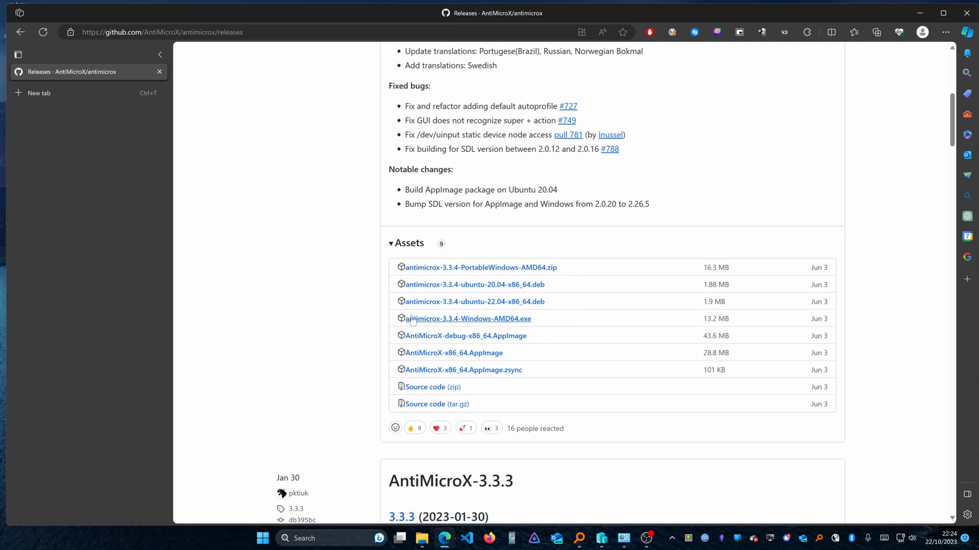
left_click(876, 31)
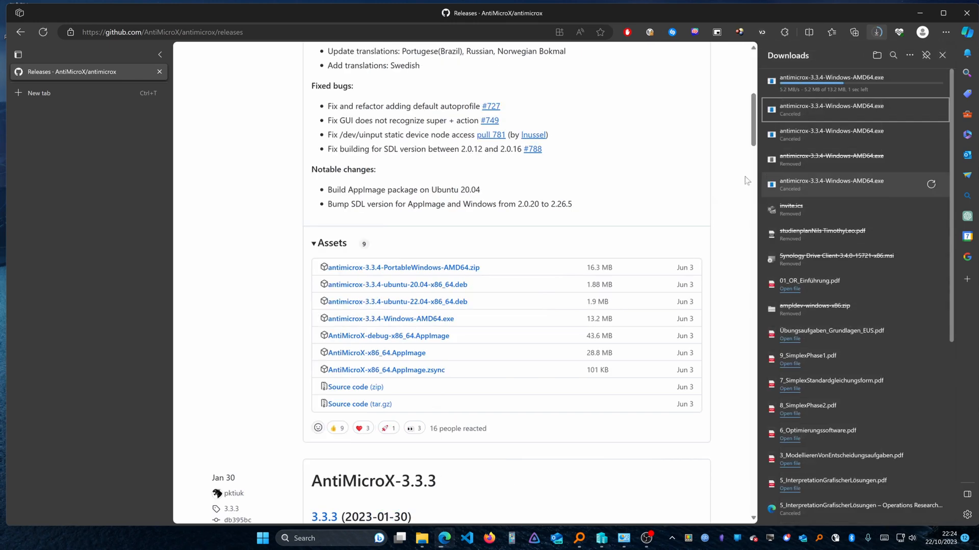
Run the downloaded AntiMicroX installer from the Downloads folder
left_click(422, 538)
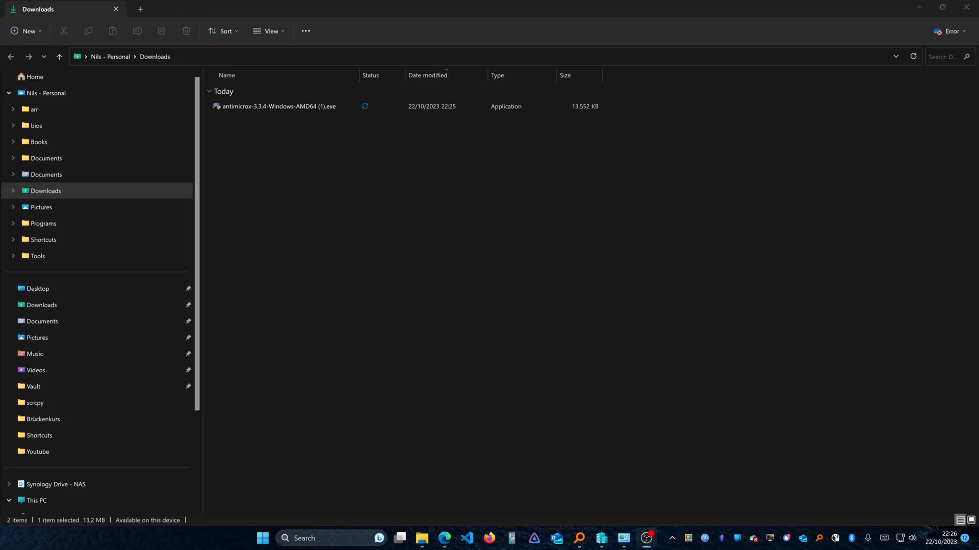
left_click(277, 106)
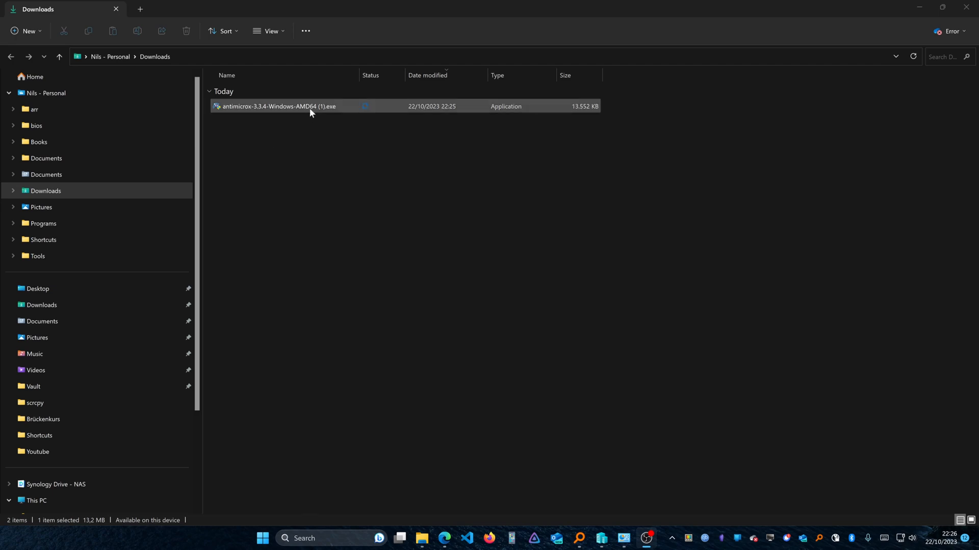
double_click(278, 105)
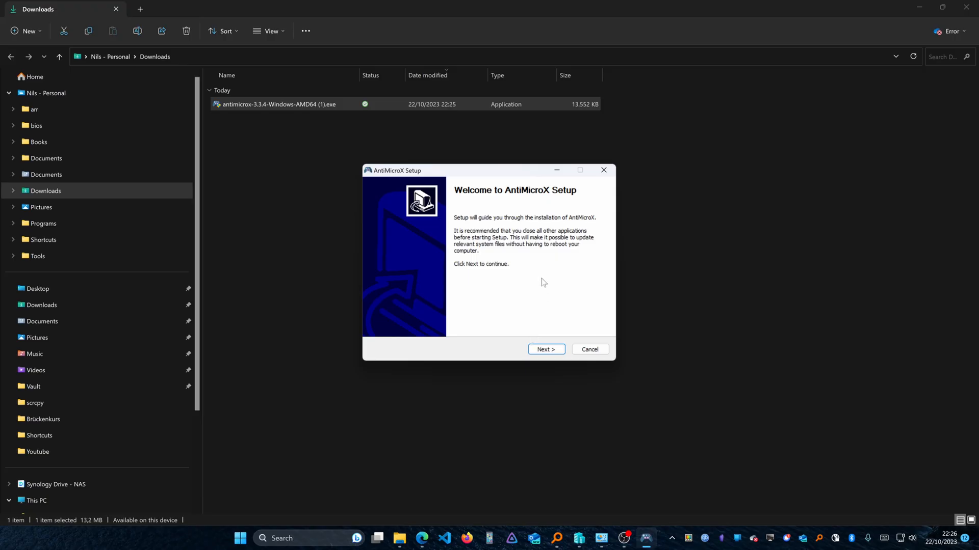
Install AntiMicroX with the default options and folder, then finish setup
left_click(545, 349)
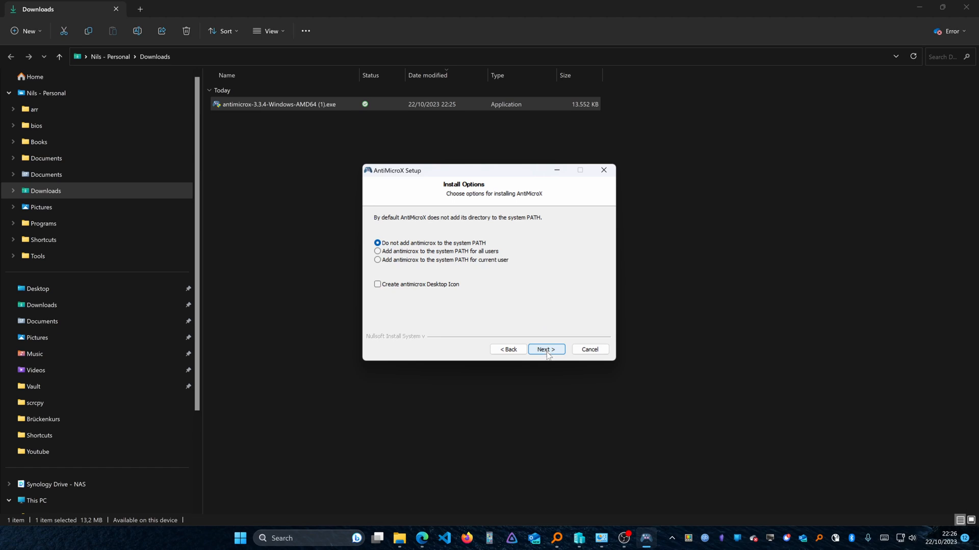
left_click(545, 350)
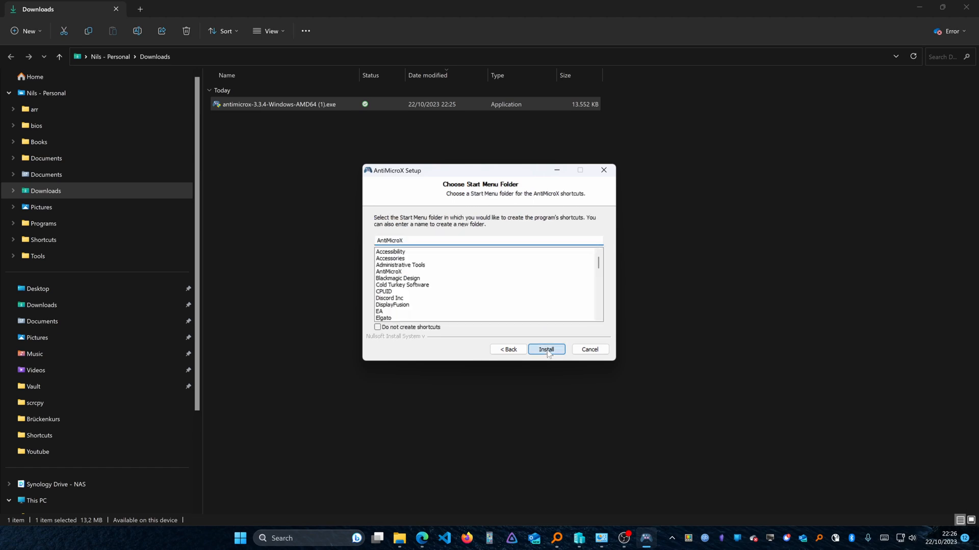
left_click(545, 350)
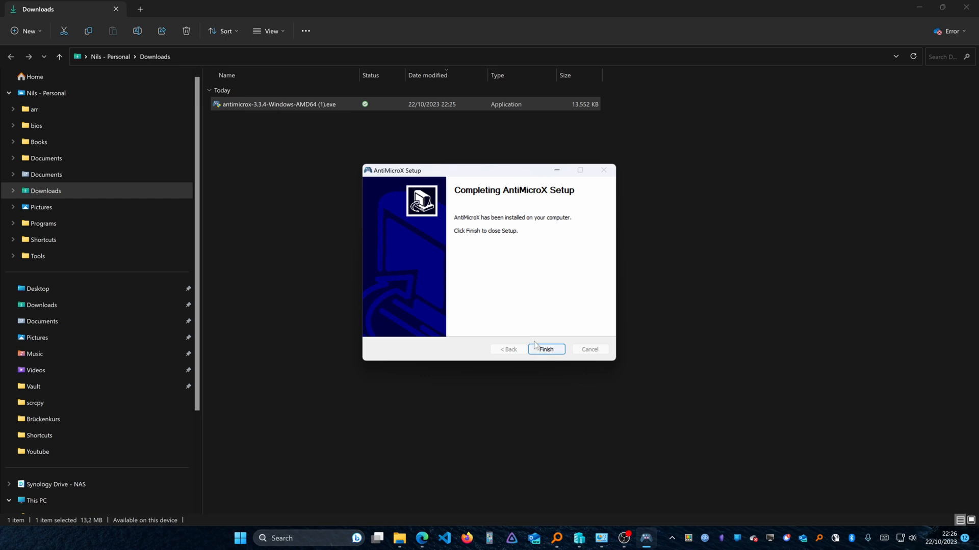
mouse_move(560, 322)
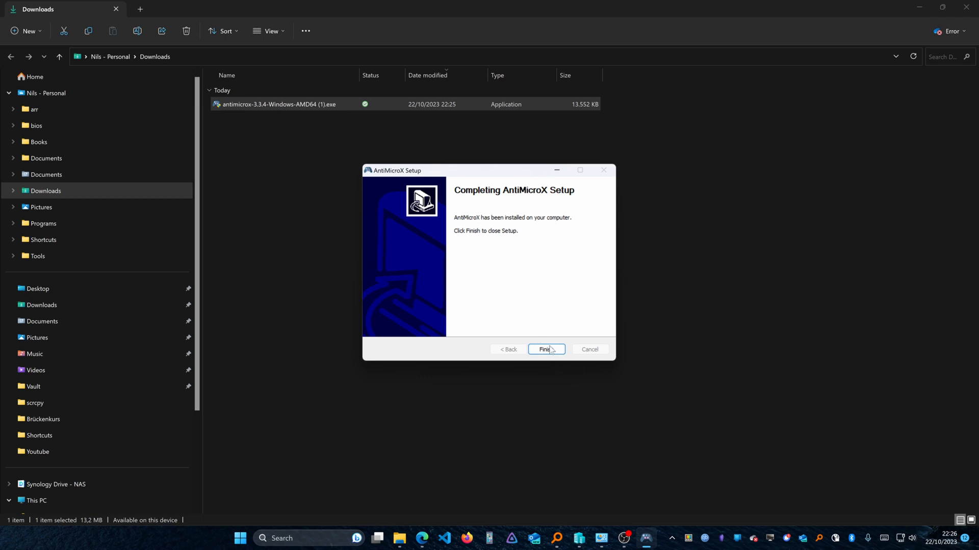
left_click(545, 349)
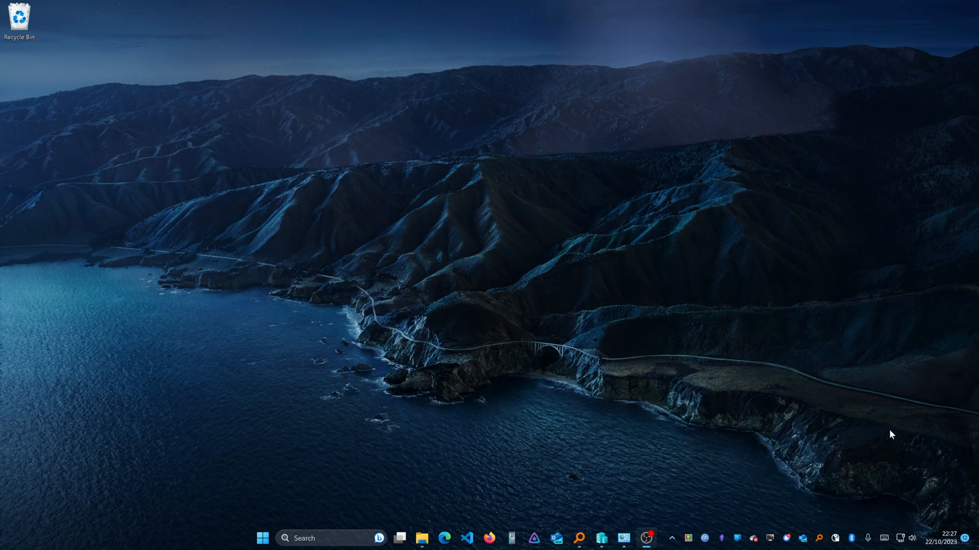
mouse_move(858, 545)
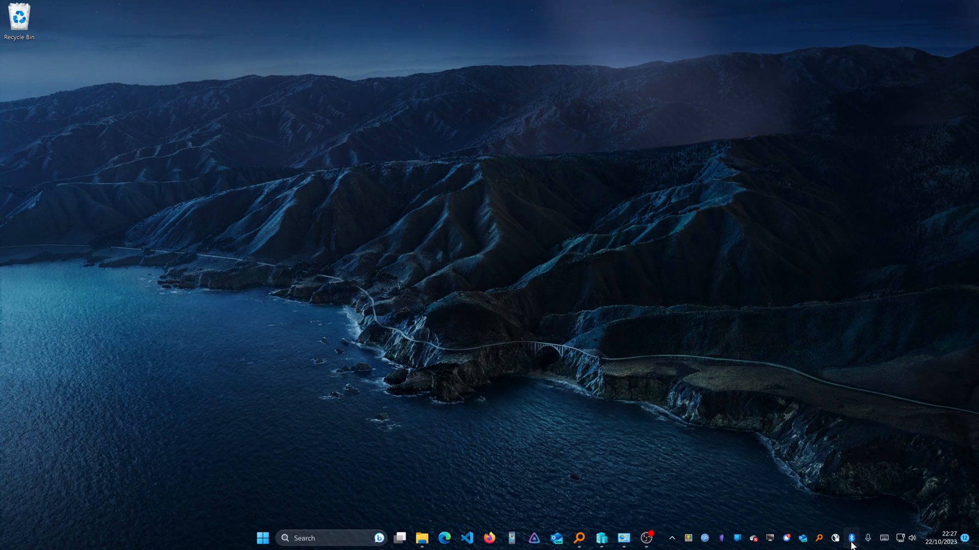
Confirm in Bluetooth & devices that the Xbox Wireless Controller shows Connected
right_click(850, 538)
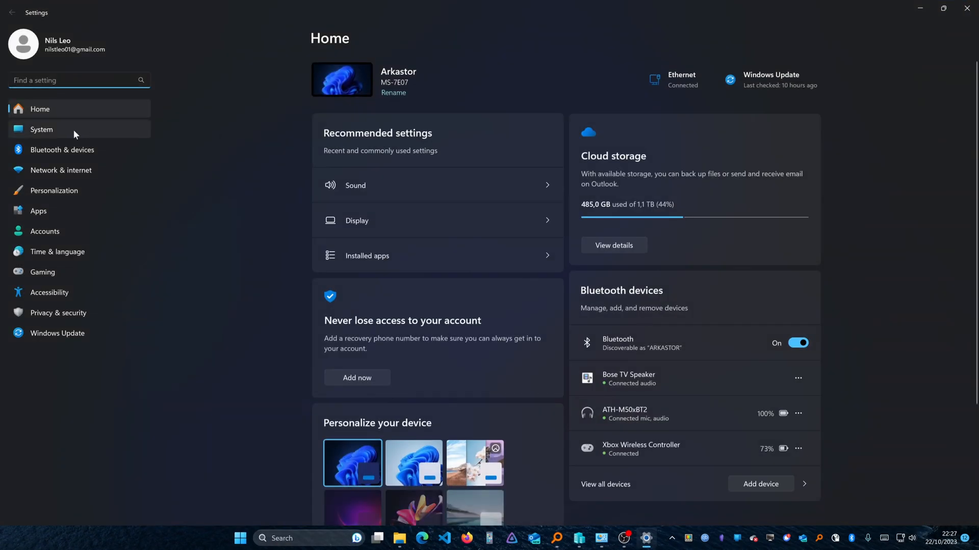
left_click(62, 149)
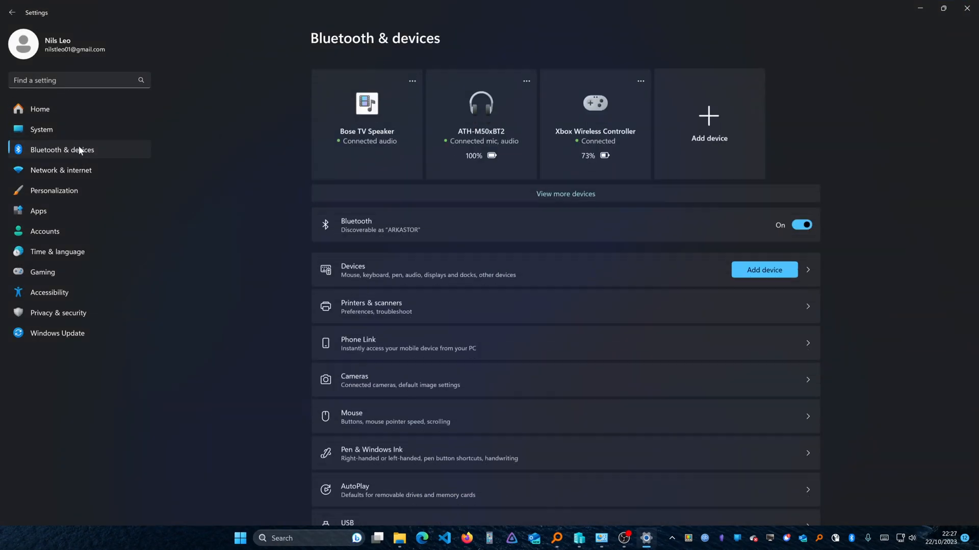
scroll("up", 3)
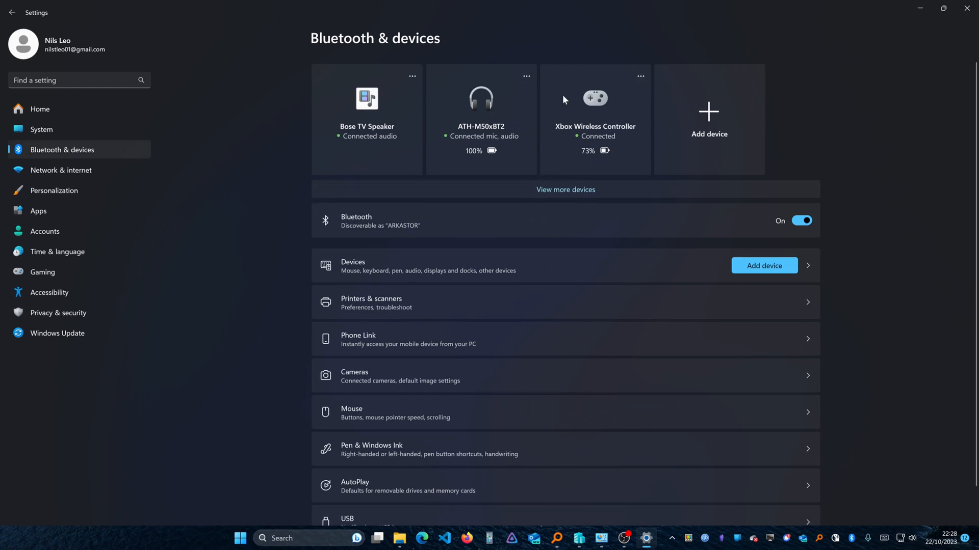
mouse_move(640, 73)
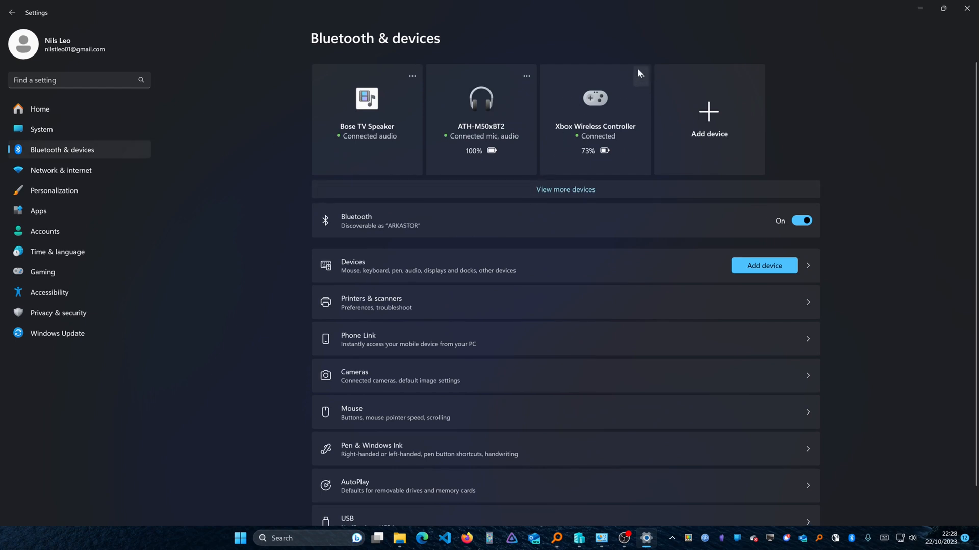
mouse_move(764, 266)
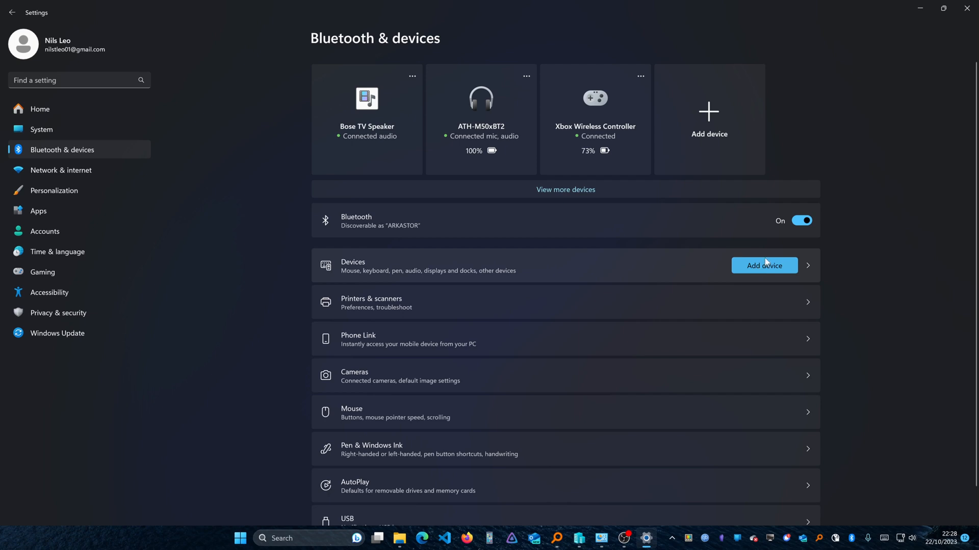
mouse_move(755, 273)
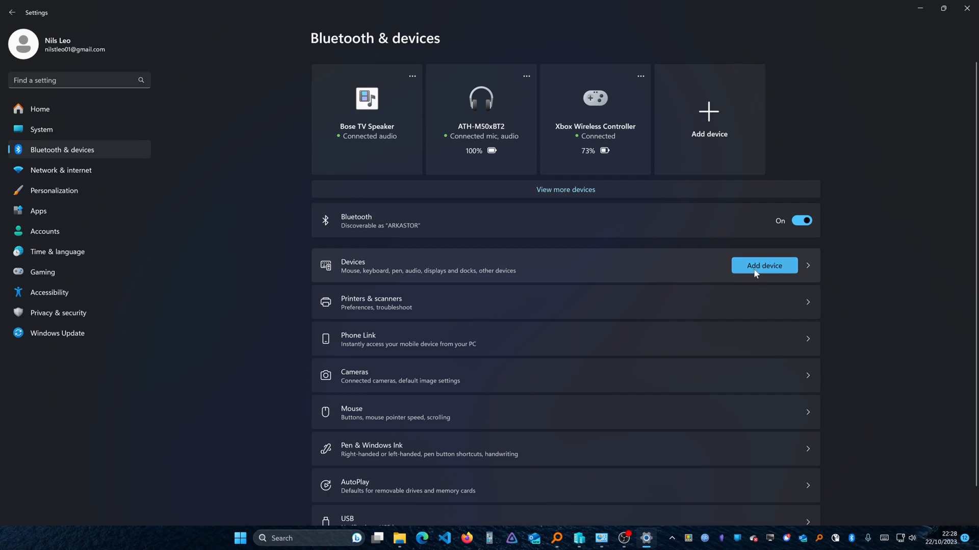
mouse_move(552, 194)
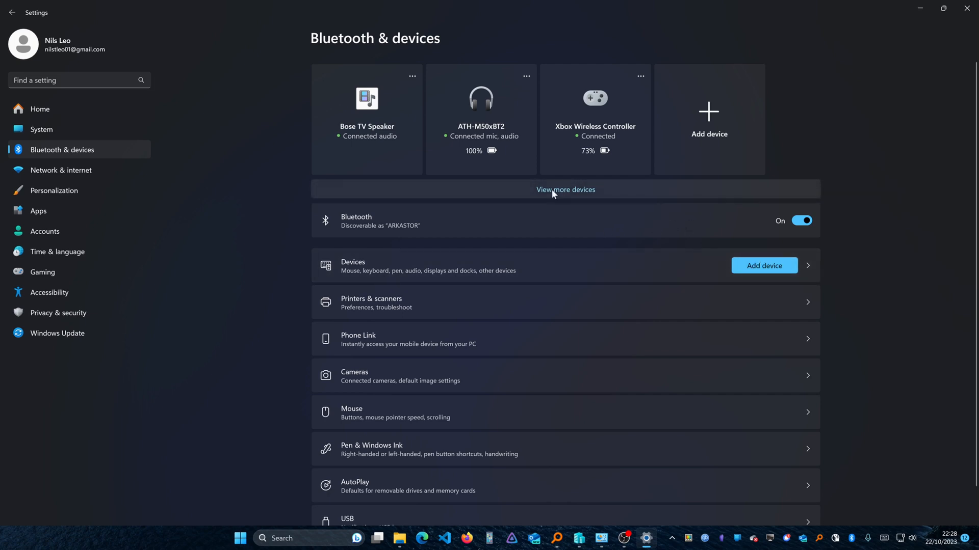
mouse_move(541, 204)
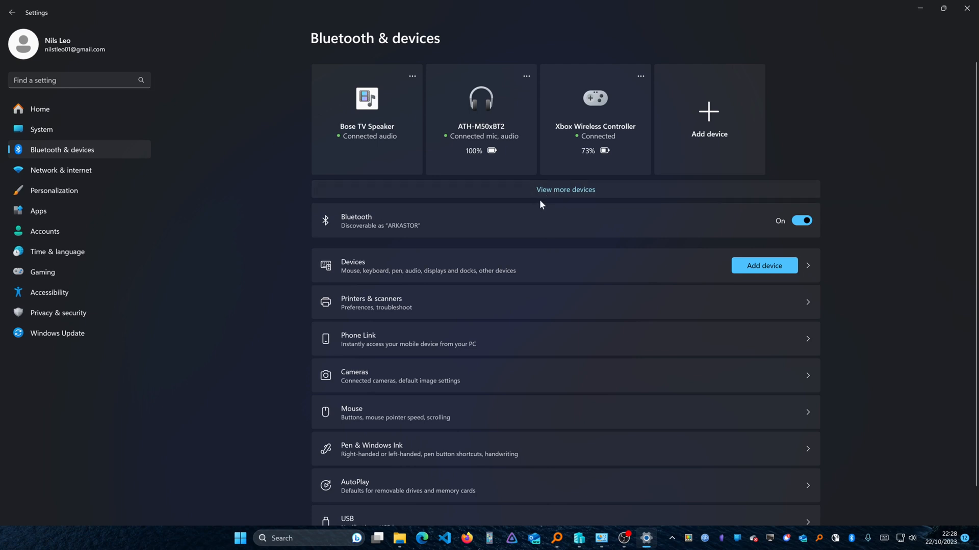
mouse_move(966, 8)
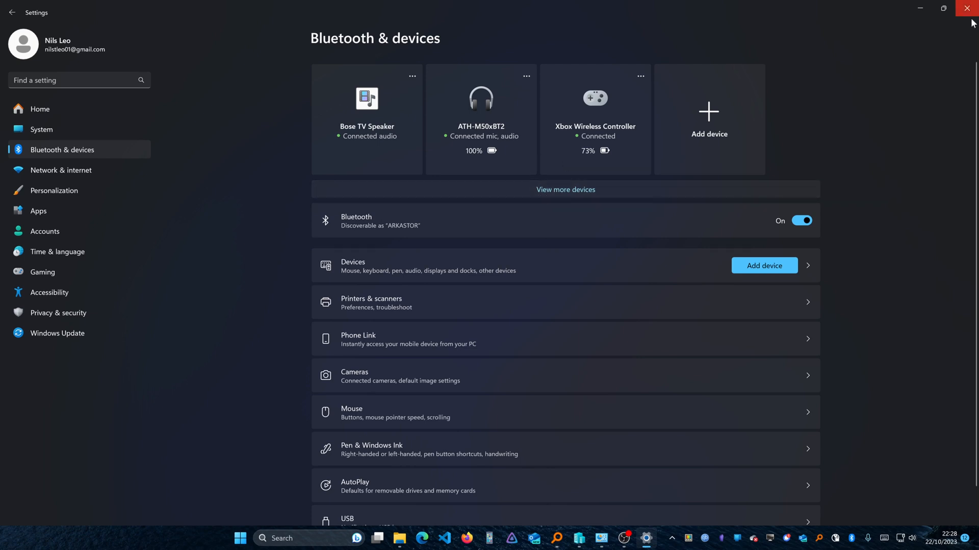
Close Settings and show the hidden system tray icons
left_click(966, 8)
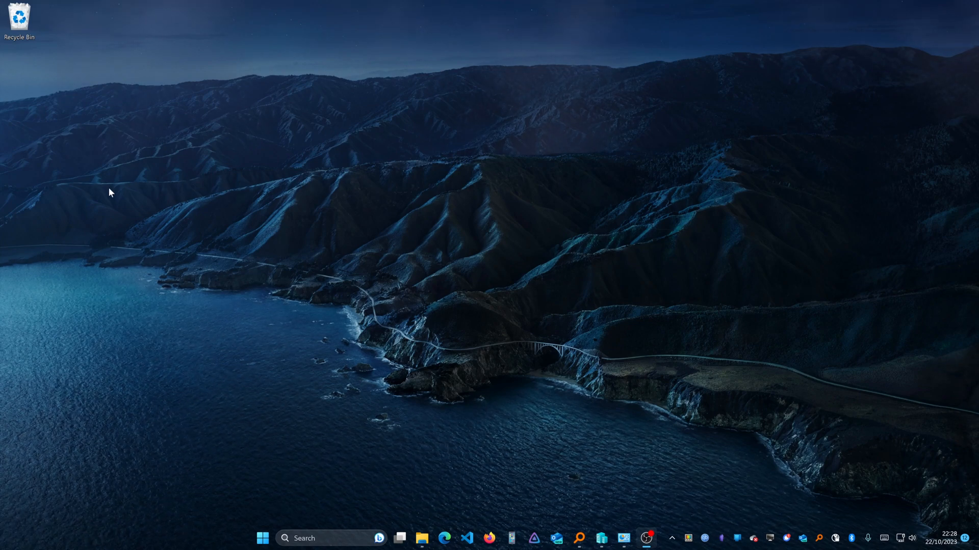
mouse_move(381, 185)
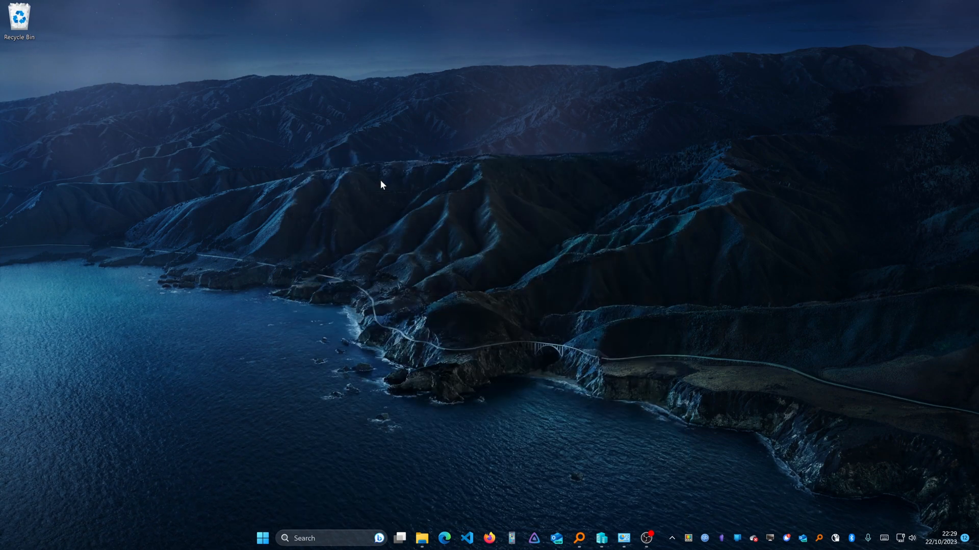
mouse_move(633, 513)
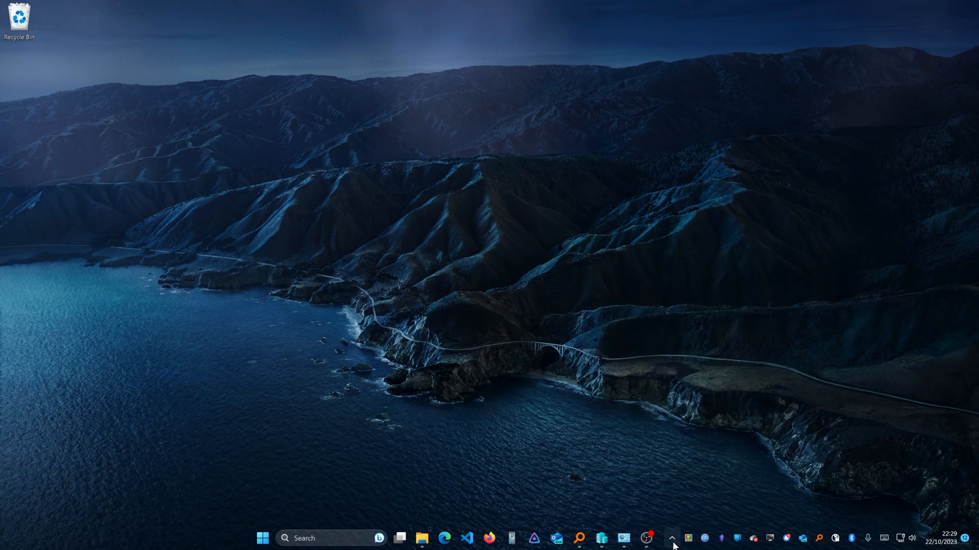
left_click(672, 539)
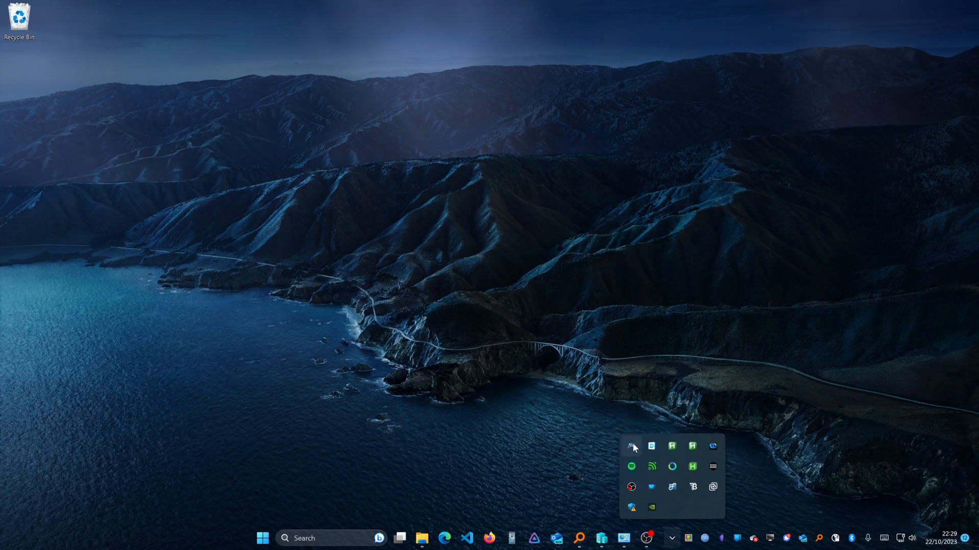
mouse_move(627, 457)
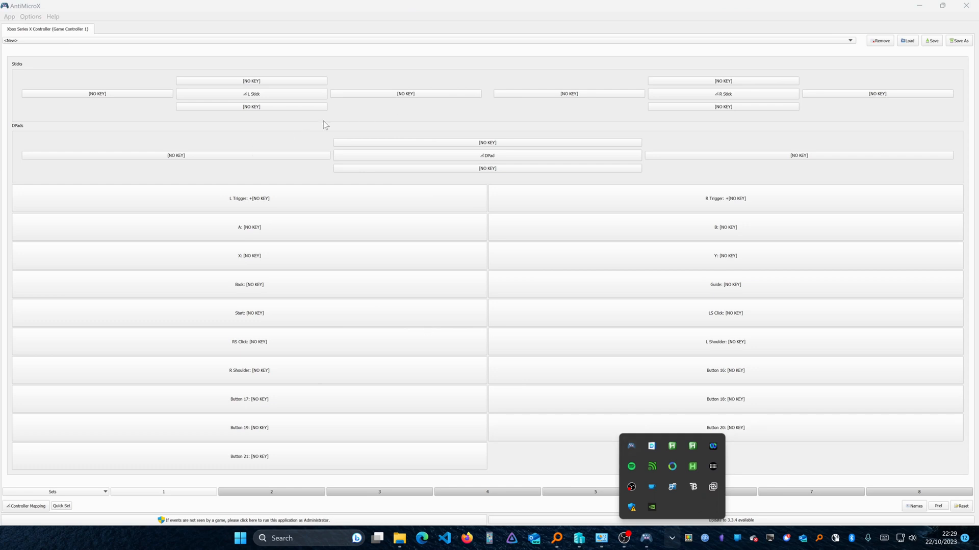
mouse_move(312, 144)
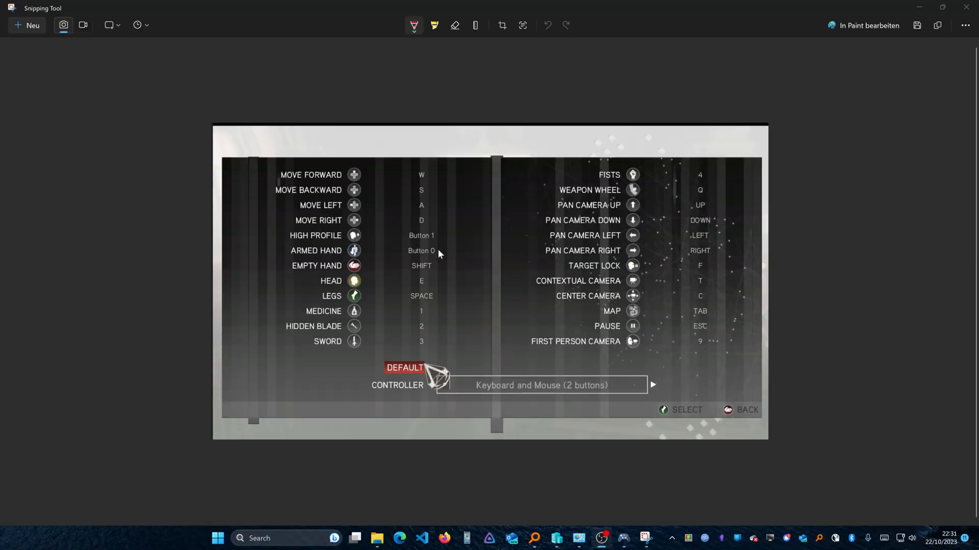
mouse_move(467, 246)
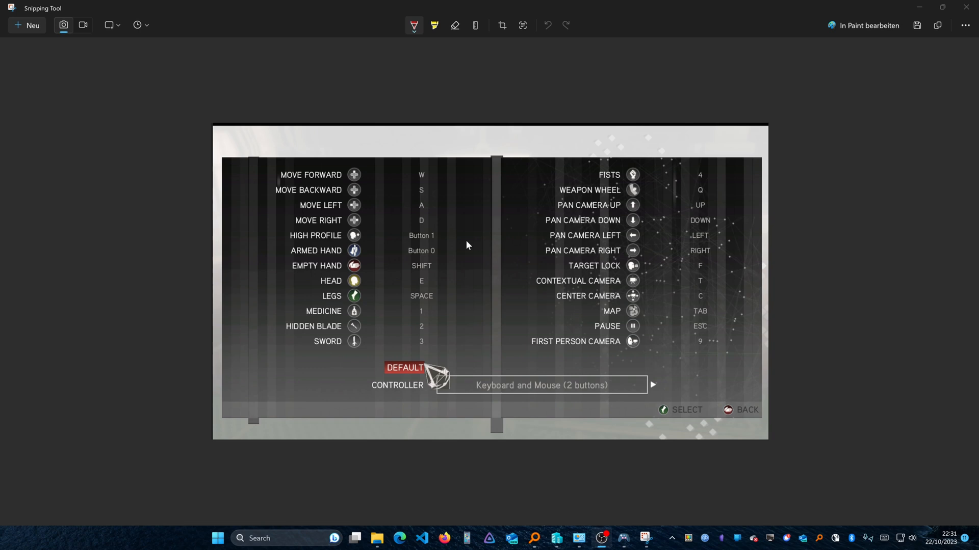
mouse_move(505, 173)
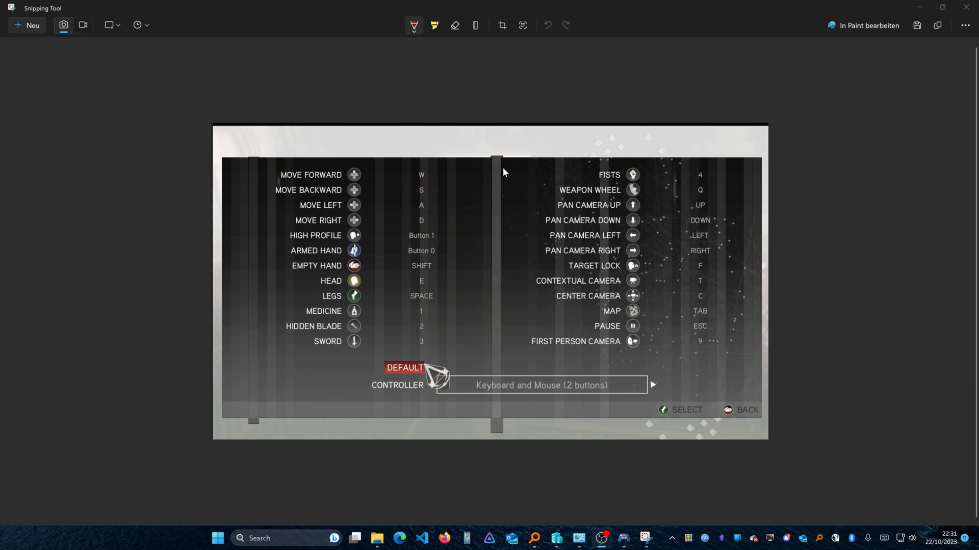
mouse_move(403, 192)
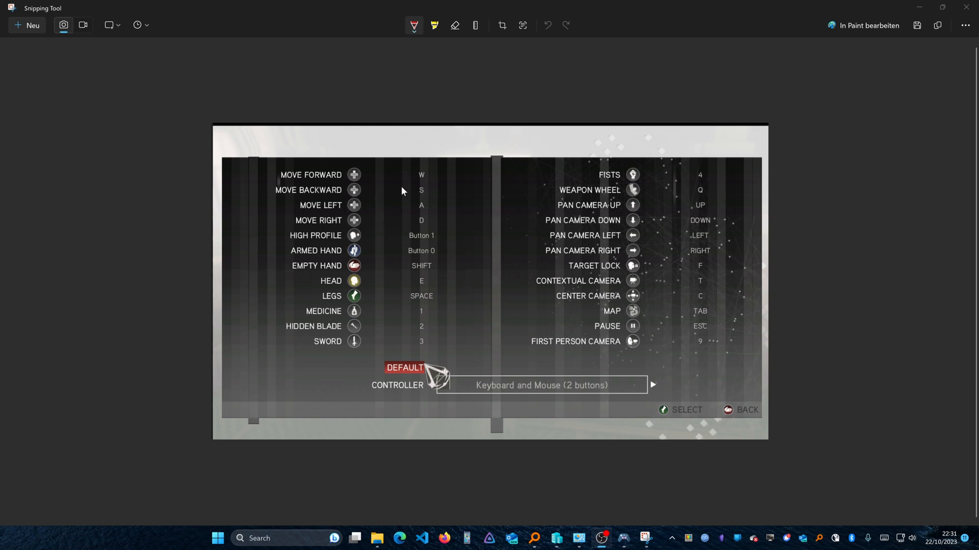
mouse_move(356, 166)
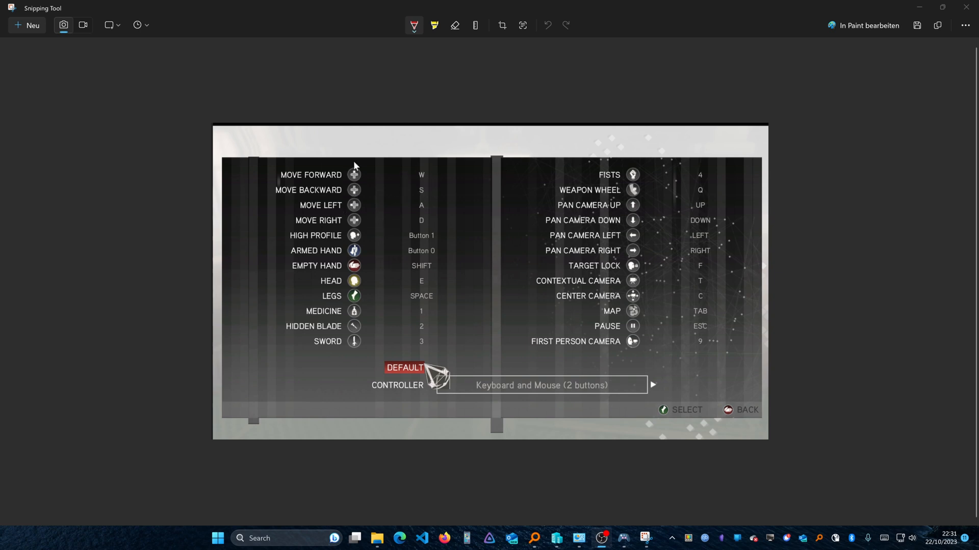
mouse_move(338, 237)
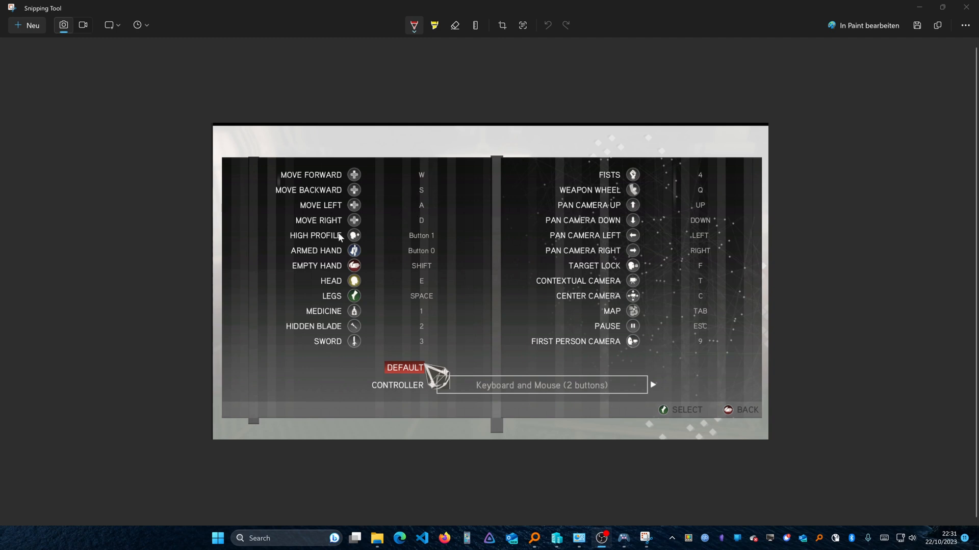
mouse_move(459, 204)
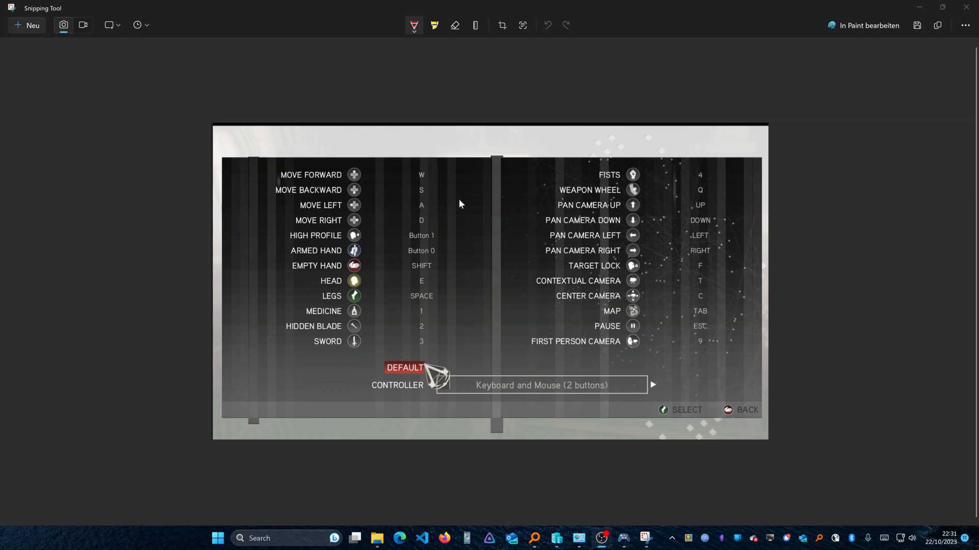
mouse_move(426, 177)
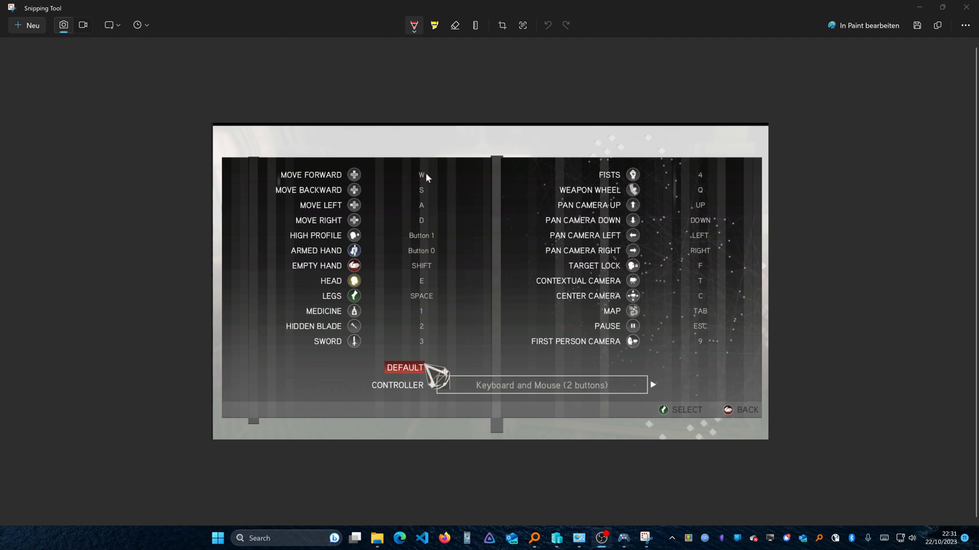
mouse_move(622, 222)
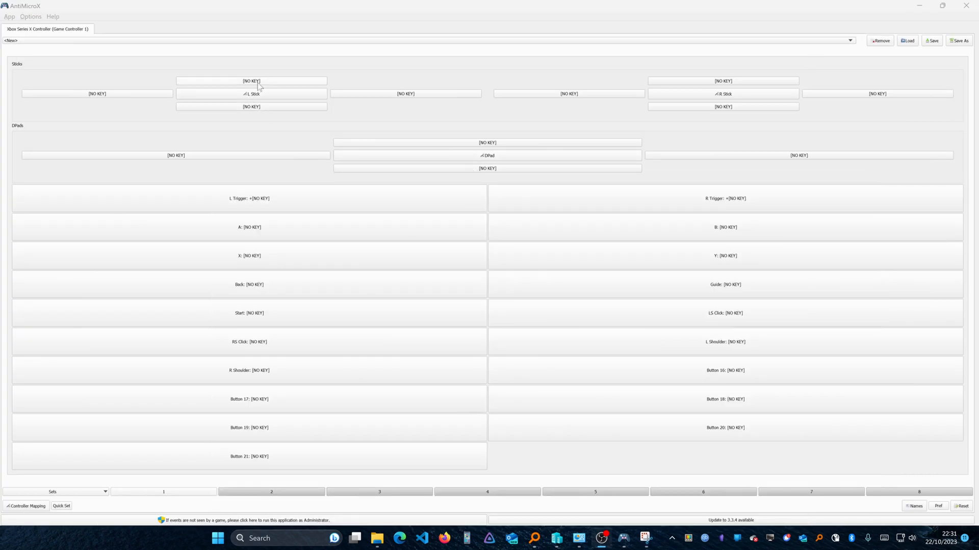
mouse_move(251, 118)
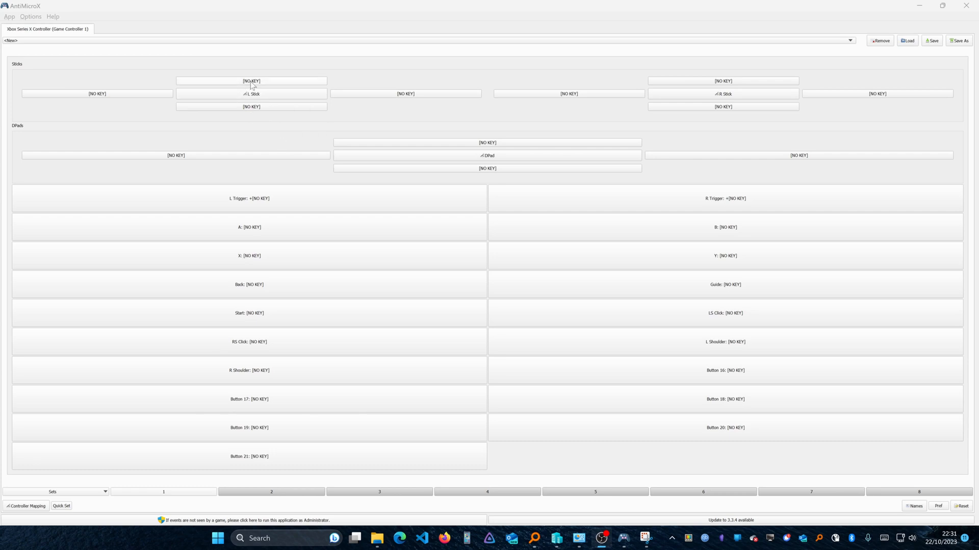
mouse_move(263, 91)
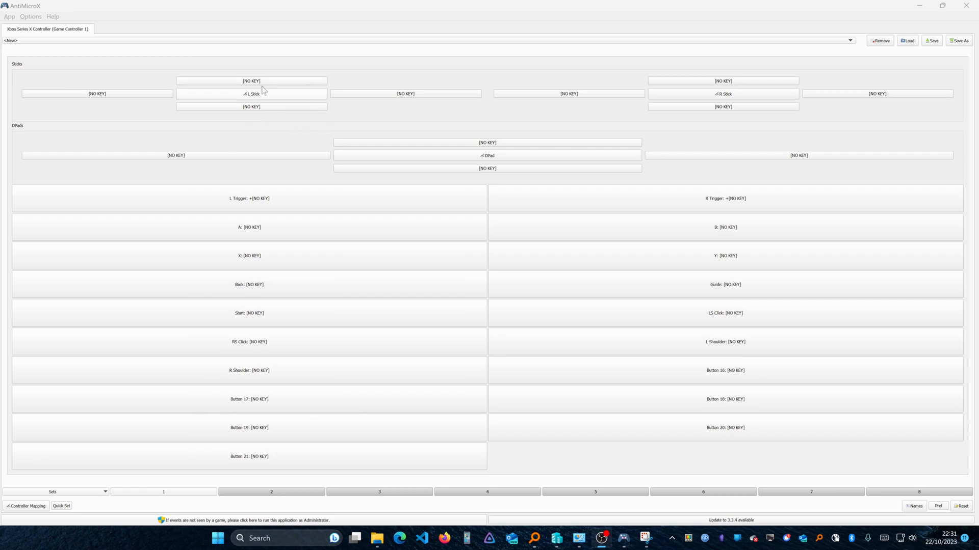
mouse_move(261, 86)
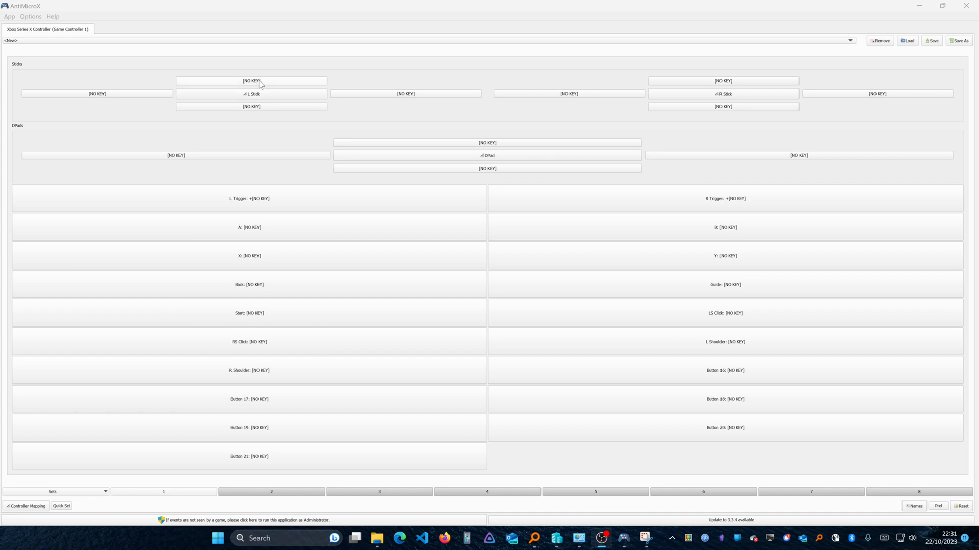
mouse_move(279, 95)
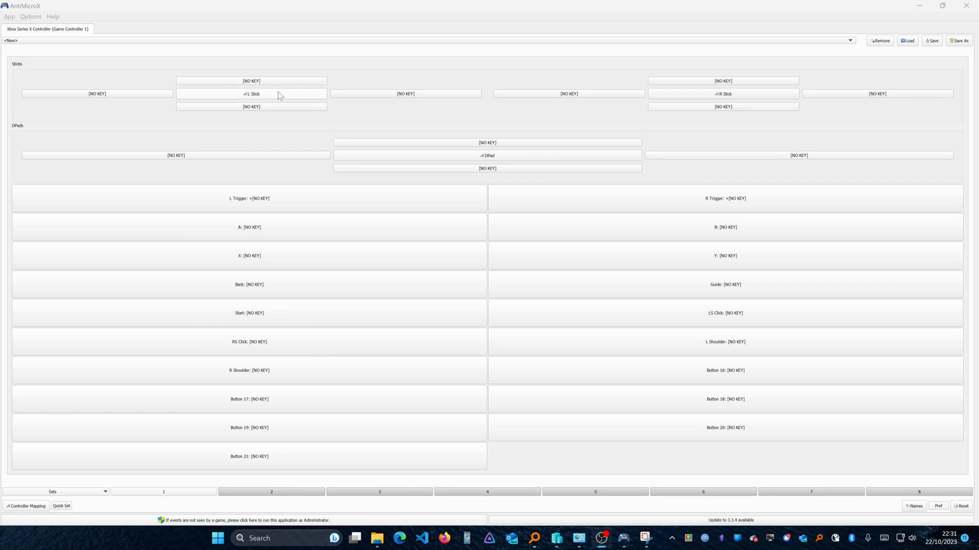
Map the left stick's up, left, down and right directions to W, A, S and D
left_click(251, 94)
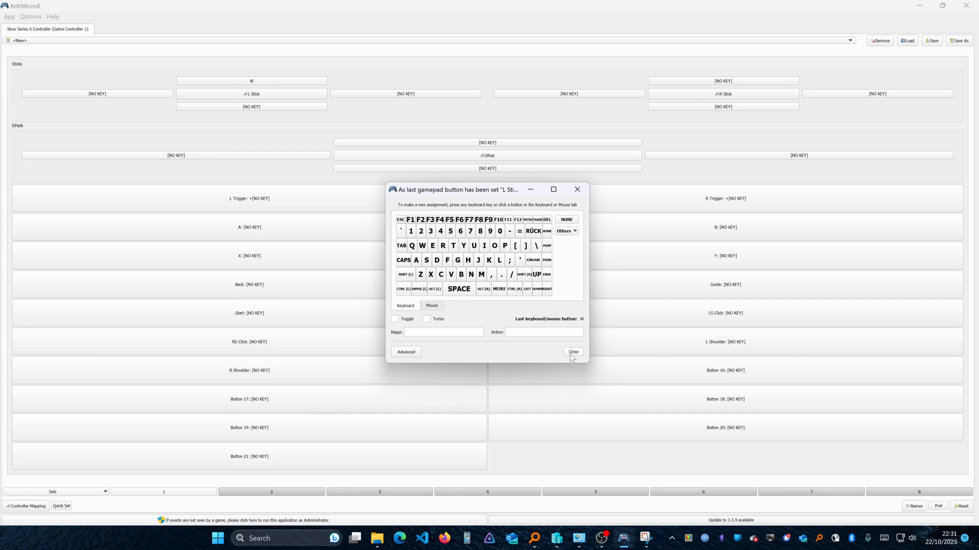
mouse_move(558, 324)
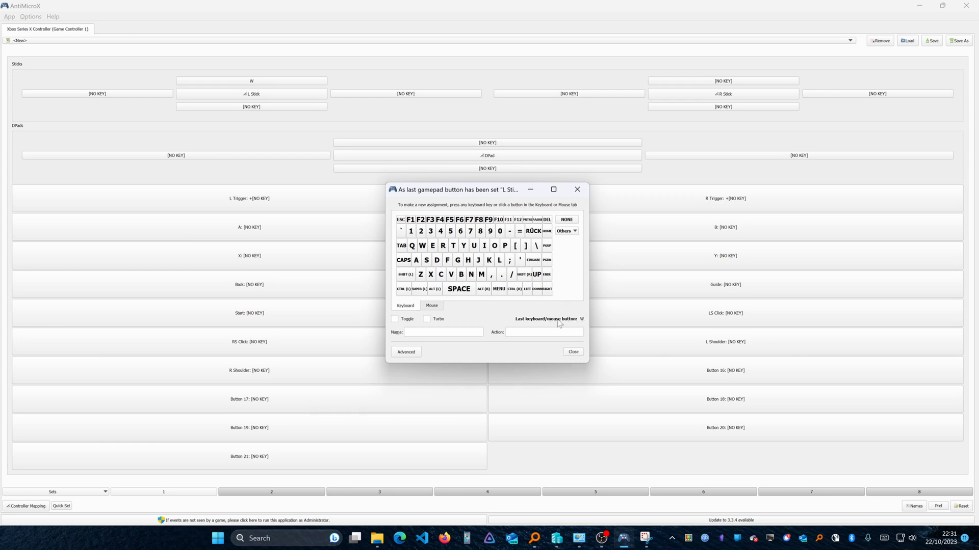
left_click(571, 352)
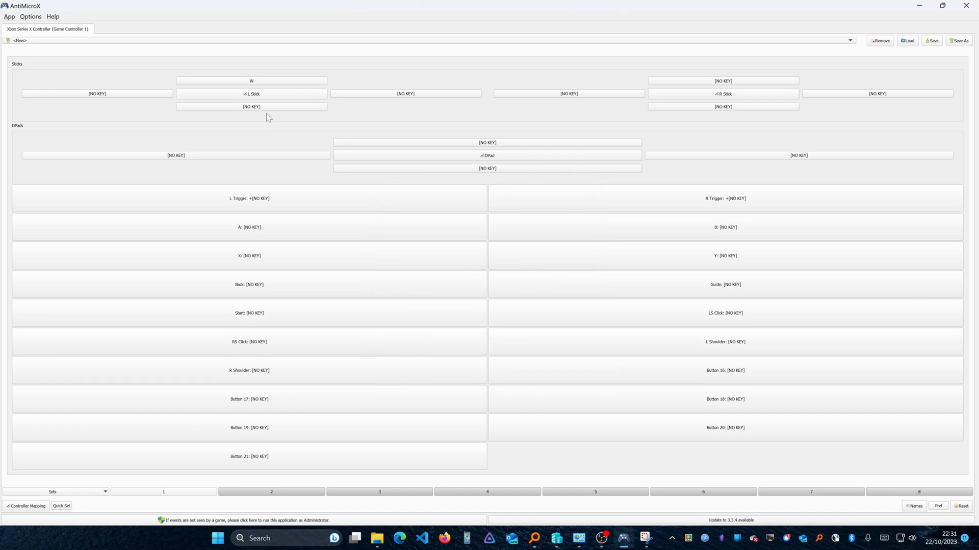
left_click(252, 94)
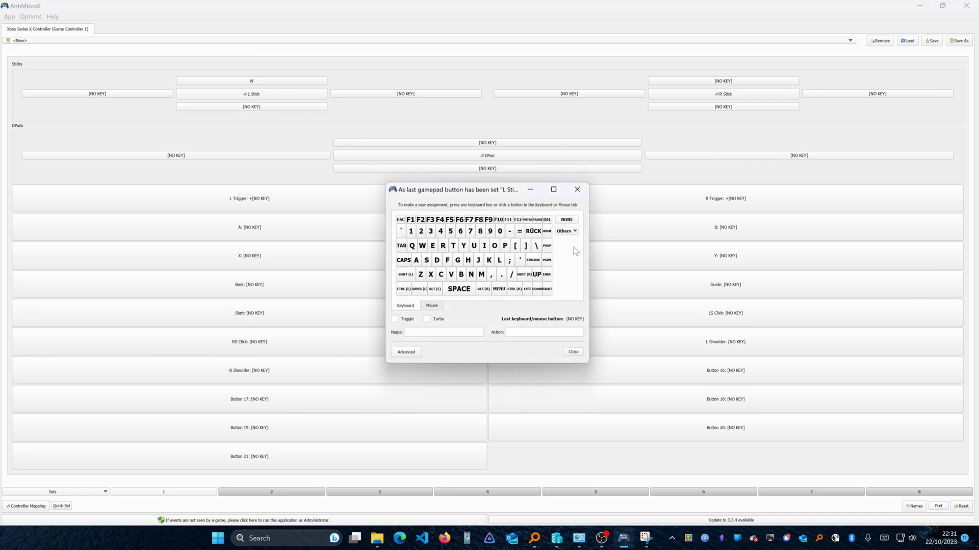
mouse_move(556, 327)
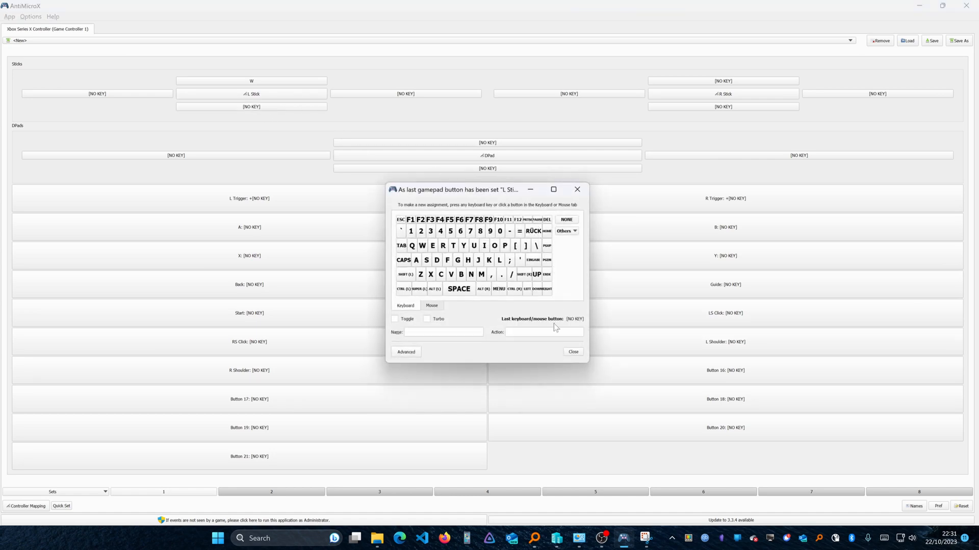
left_click(572, 351)
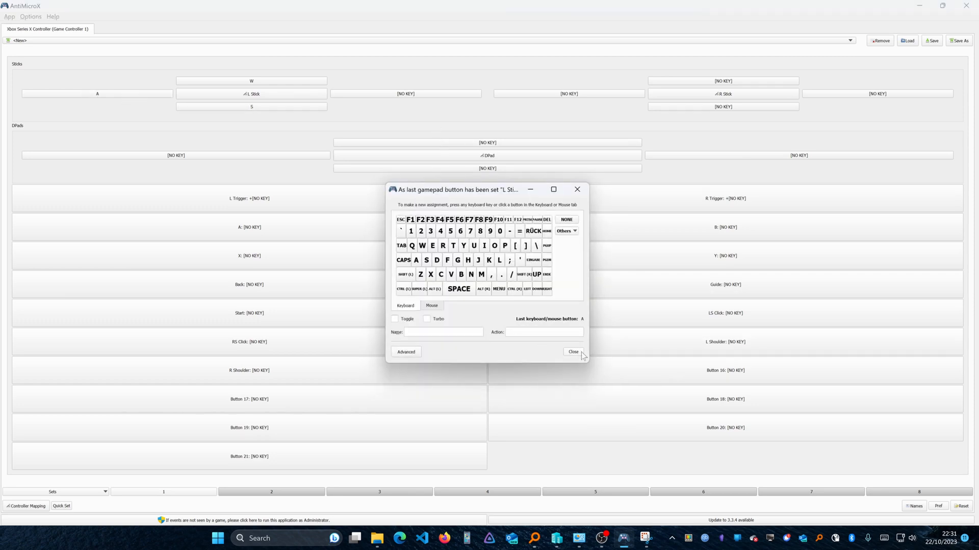
left_click(565, 219)
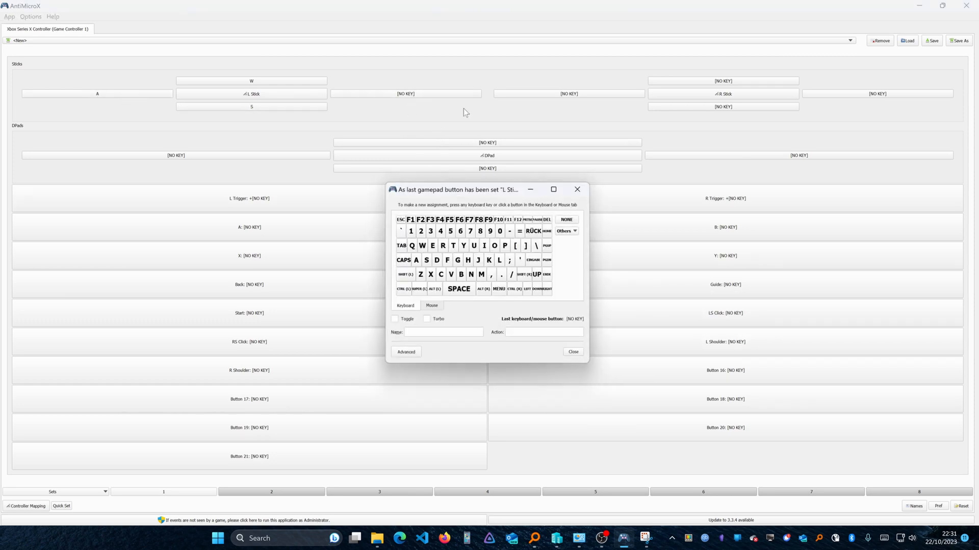
left_click(436, 260)
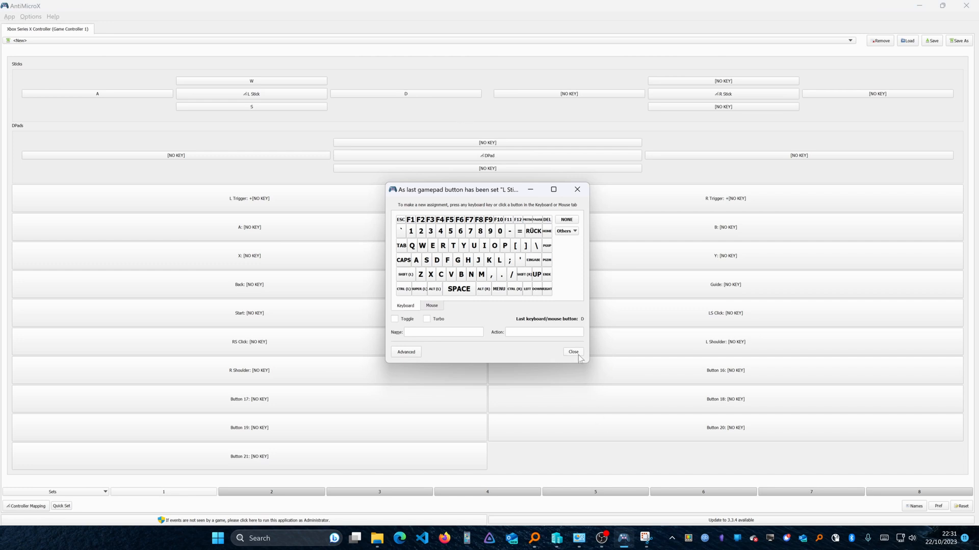
left_click(572, 352)
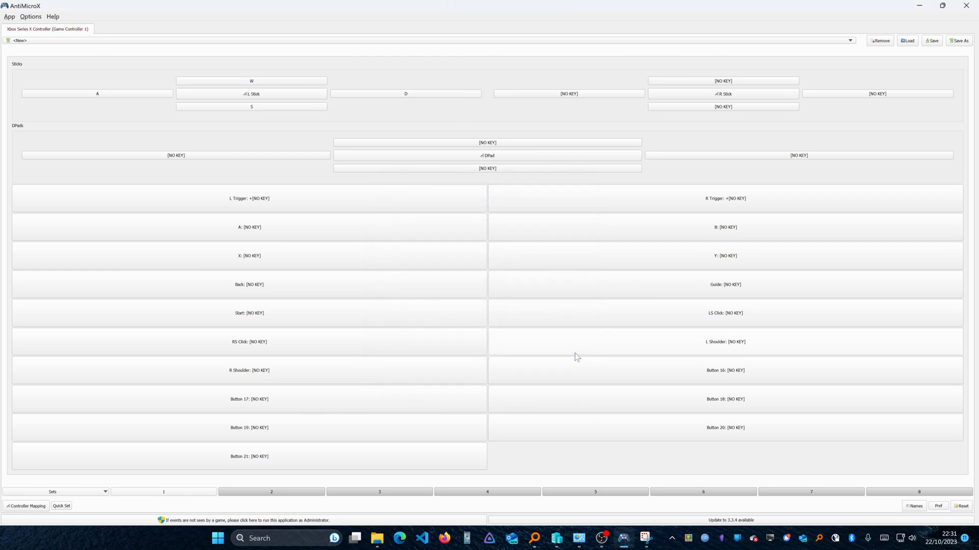
left_click(398, 538)
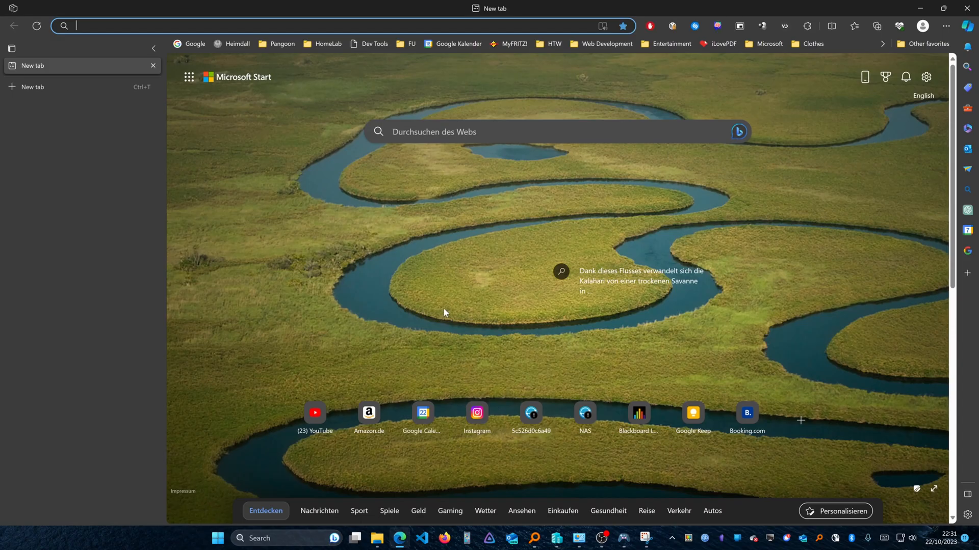
Move the left stick so it types w/a/s/d letters into the Edge search box
type("wwdsawdsaw")
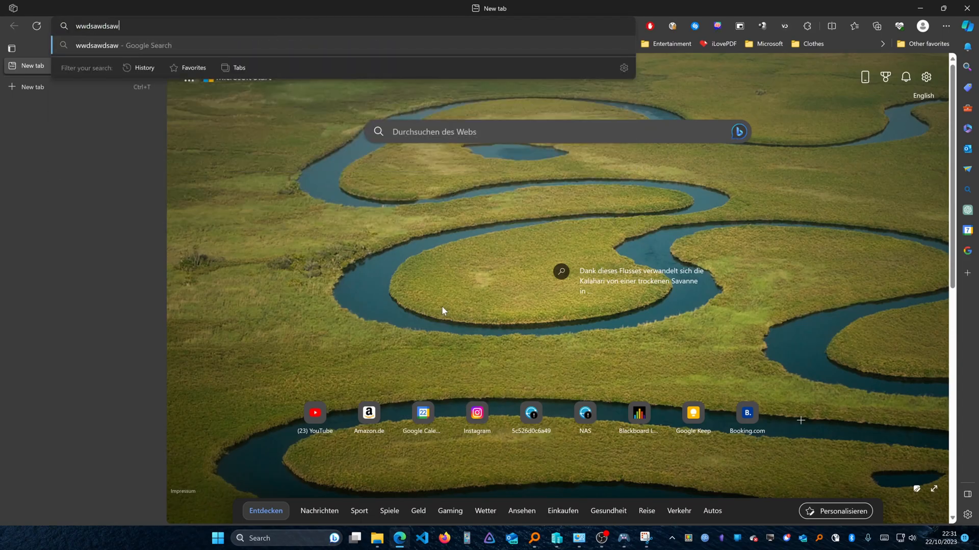
mouse_move(282, 120)
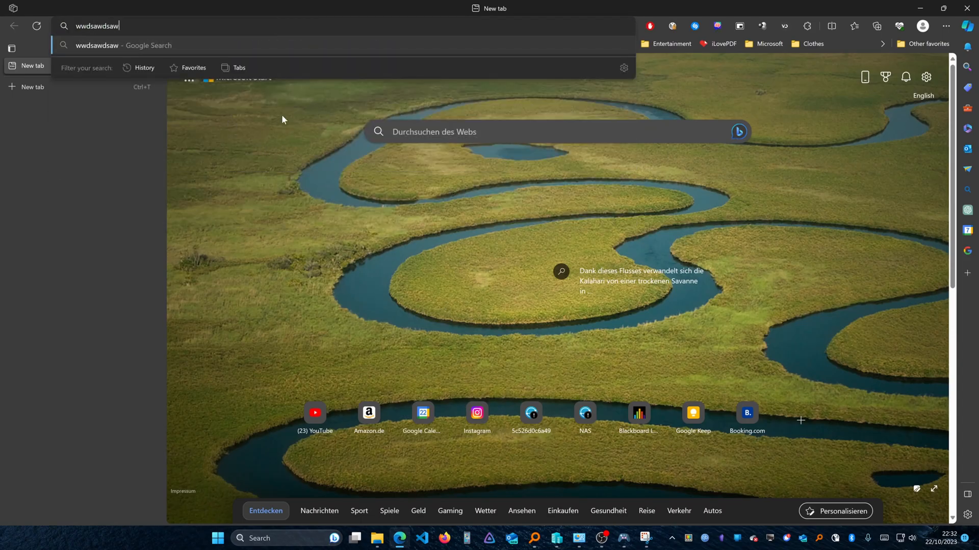
type("sdwaasawdsasd")
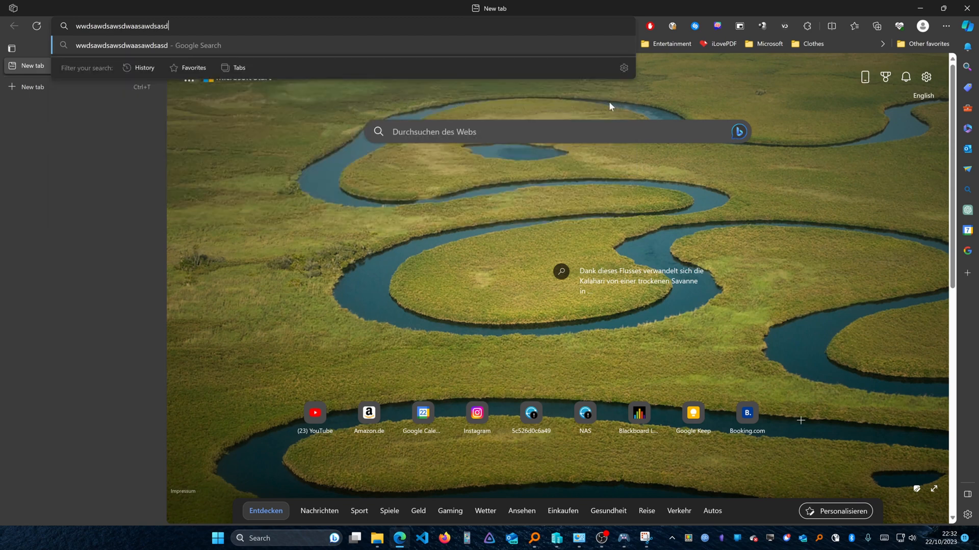
type("wasawdsasdwas")
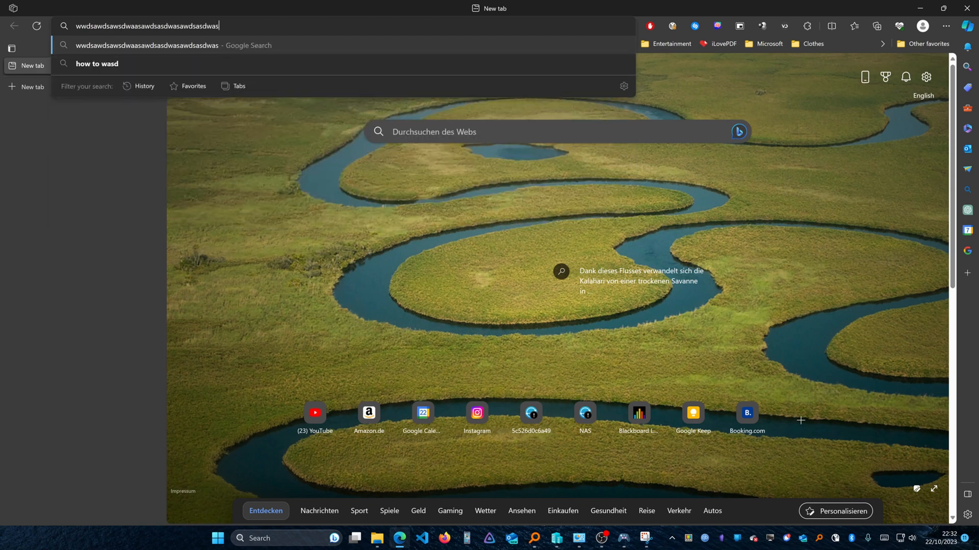
type("d")
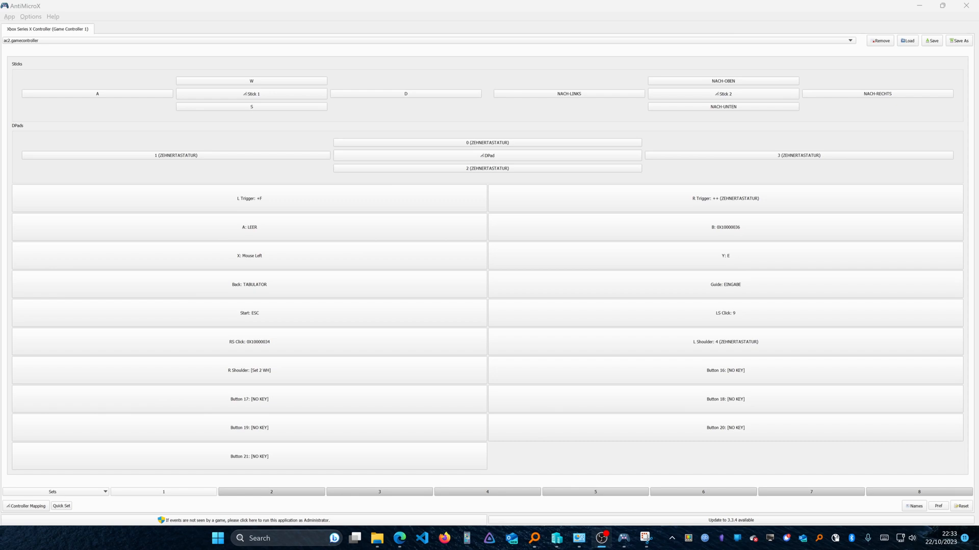
mouse_move(878, 120)
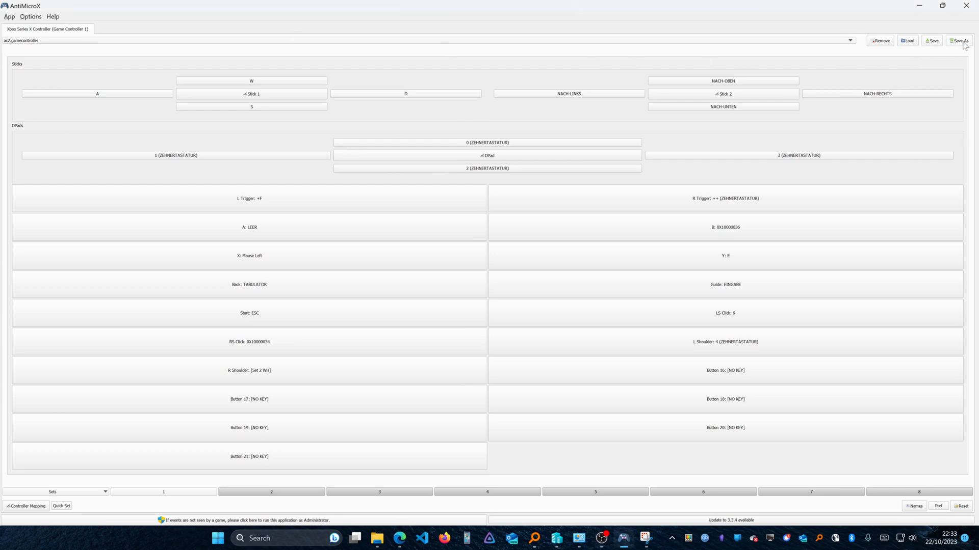
Save the mapping as a new profile named 'ac' in the profiles folder
left_click(961, 41)
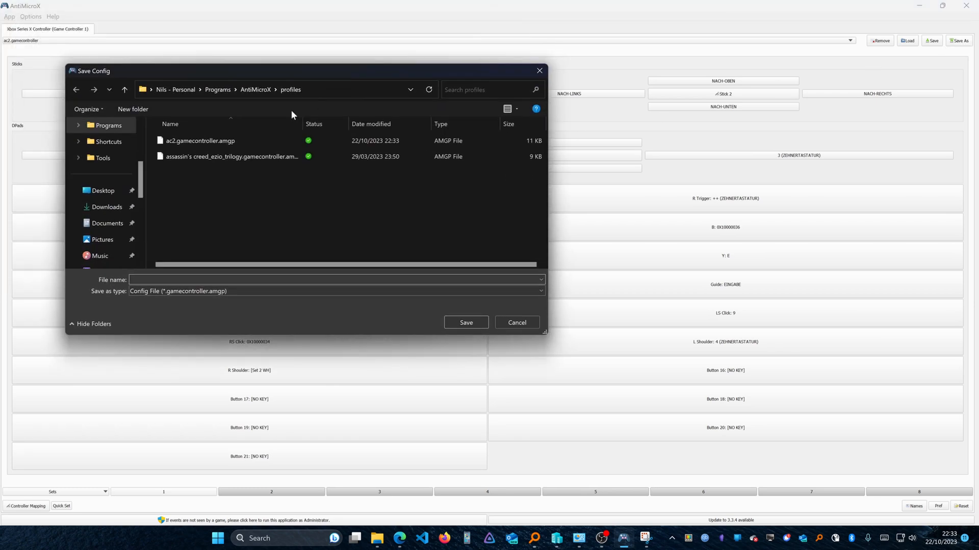
mouse_move(246, 230)
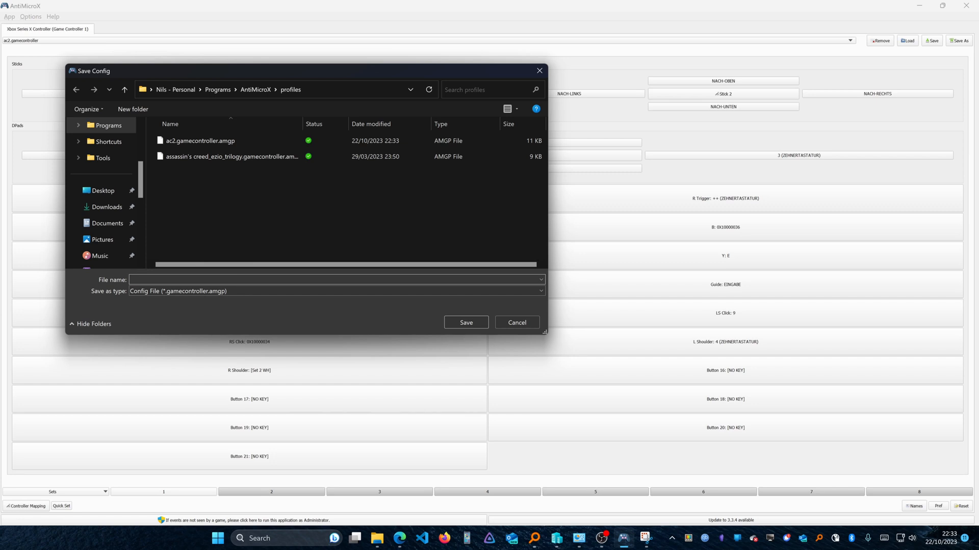
type("ac")
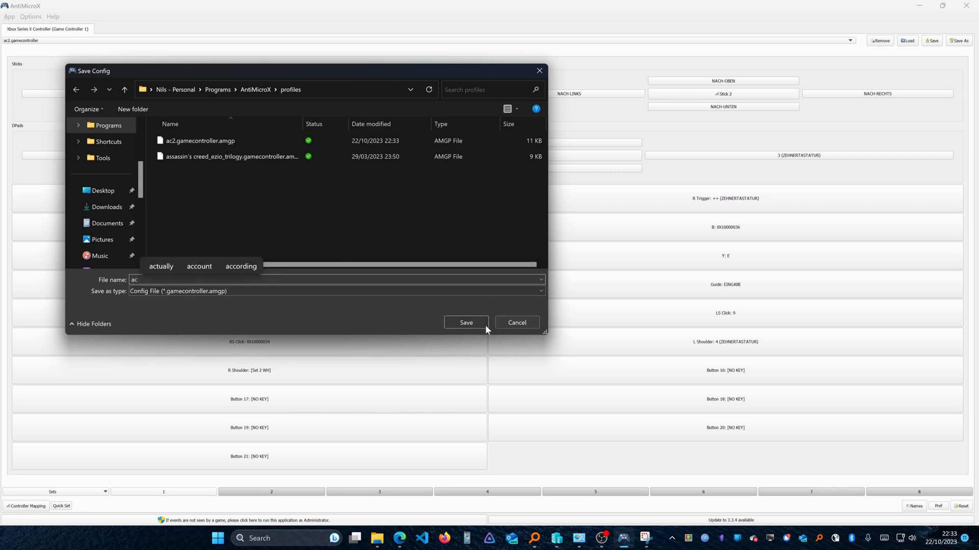
left_click(464, 323)
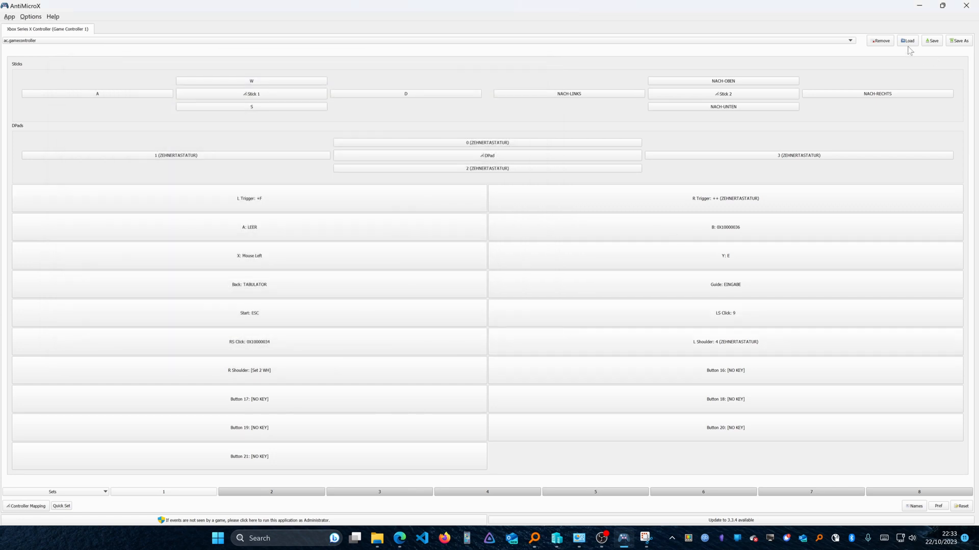
mouse_move(877, 51)
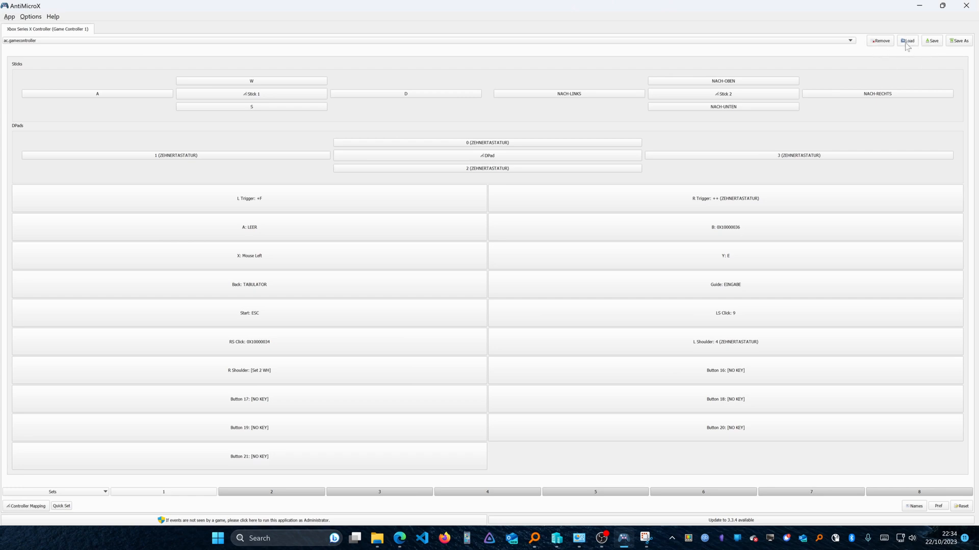
Load the Assassin's Creed II.amgp profile as the active profile
left_click(908, 41)
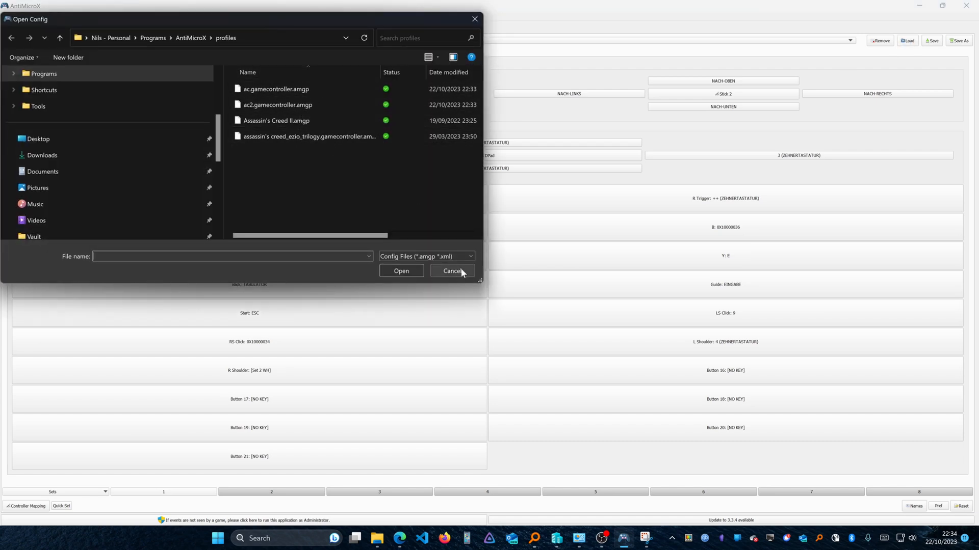
left_click(450, 271)
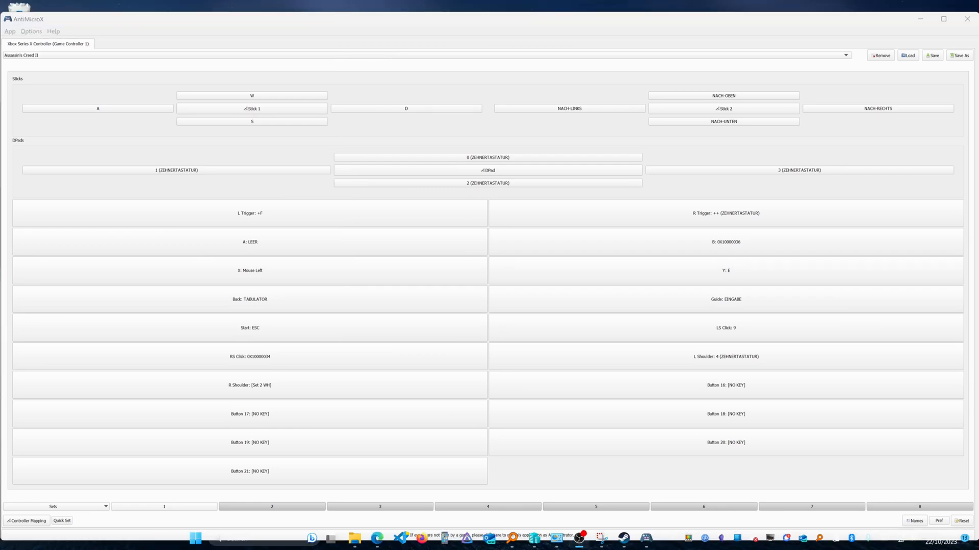
mouse_move(691, 82)
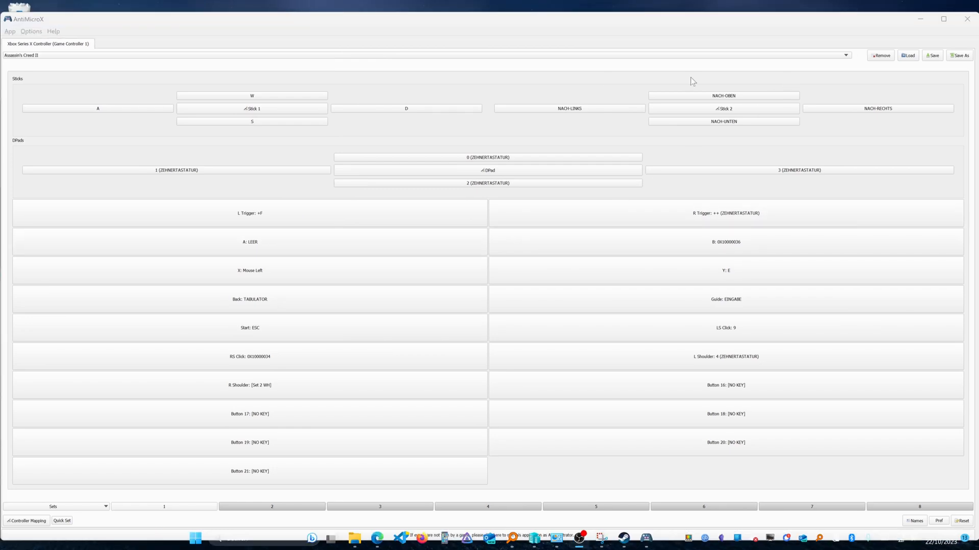
mouse_move(914, 101)
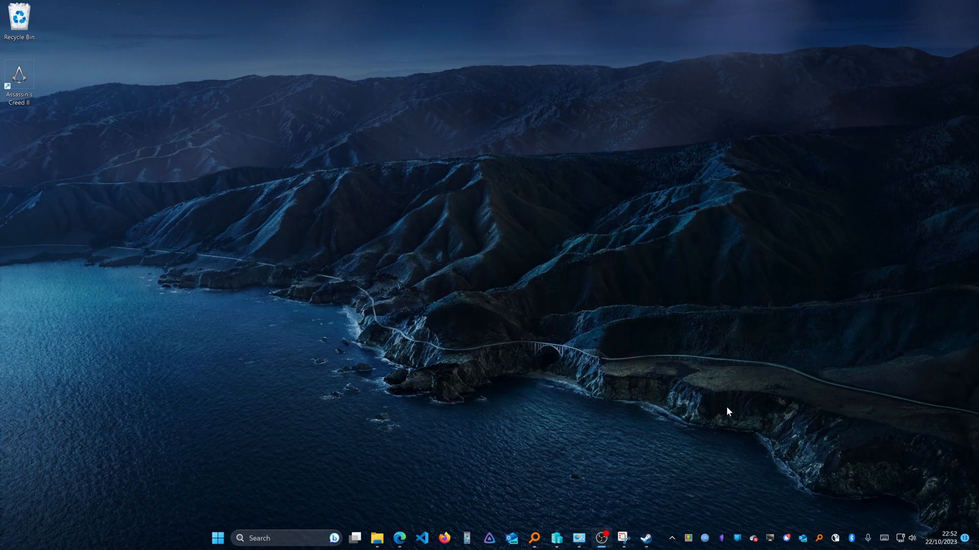
mouse_move(844, 490)
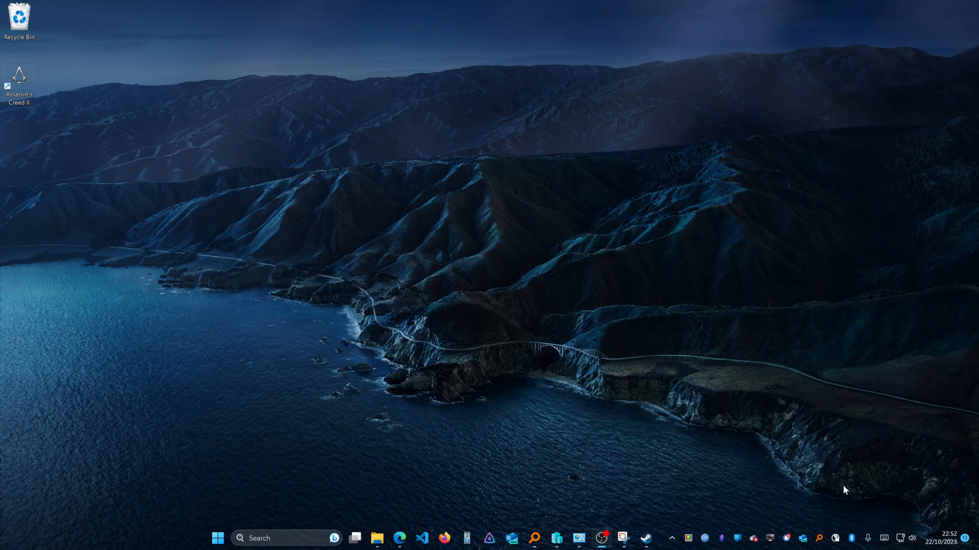
Reveal the hidden background-app icons from the taskbar tray arrow
left_click(671, 538)
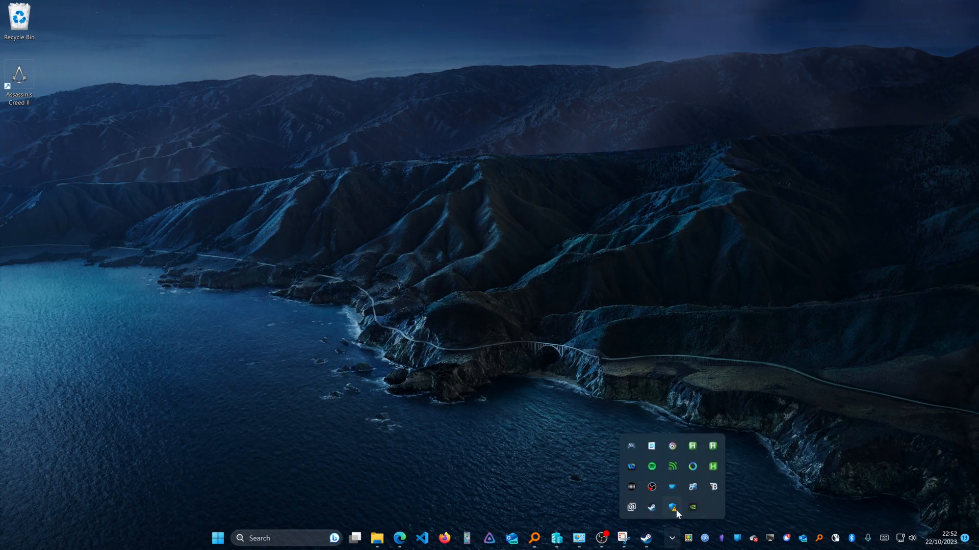
mouse_move(632, 449)
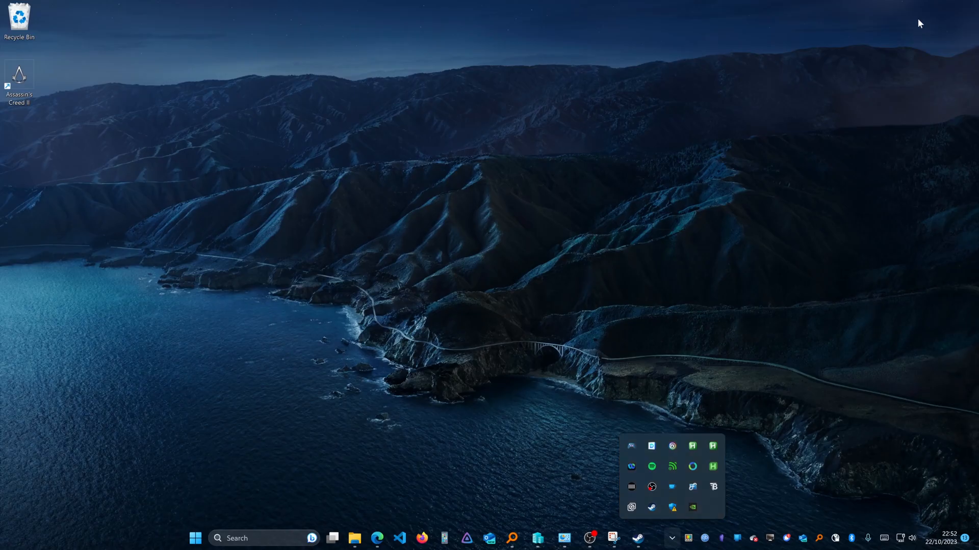
mouse_move(637, 539)
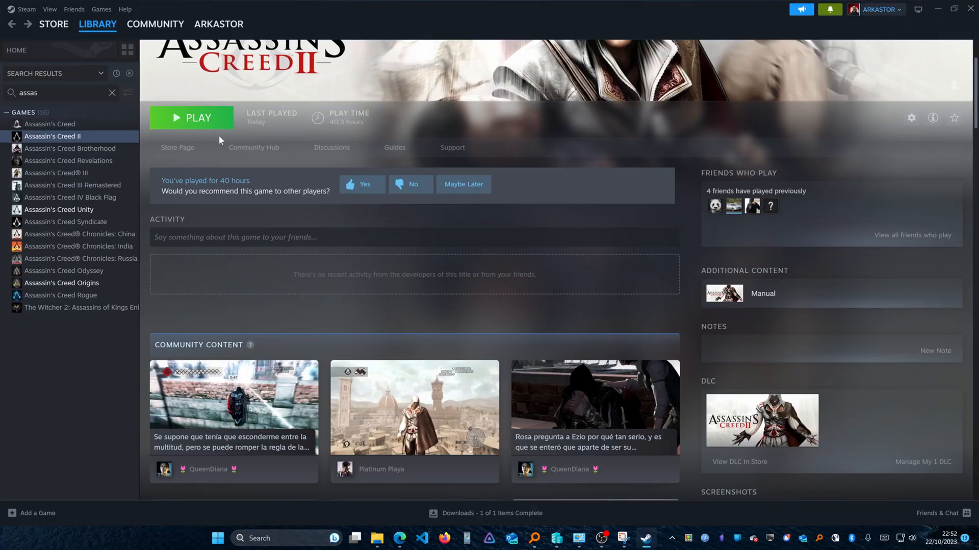
Start Assassin's Creed II from its Steam library page
scroll("up", 3)
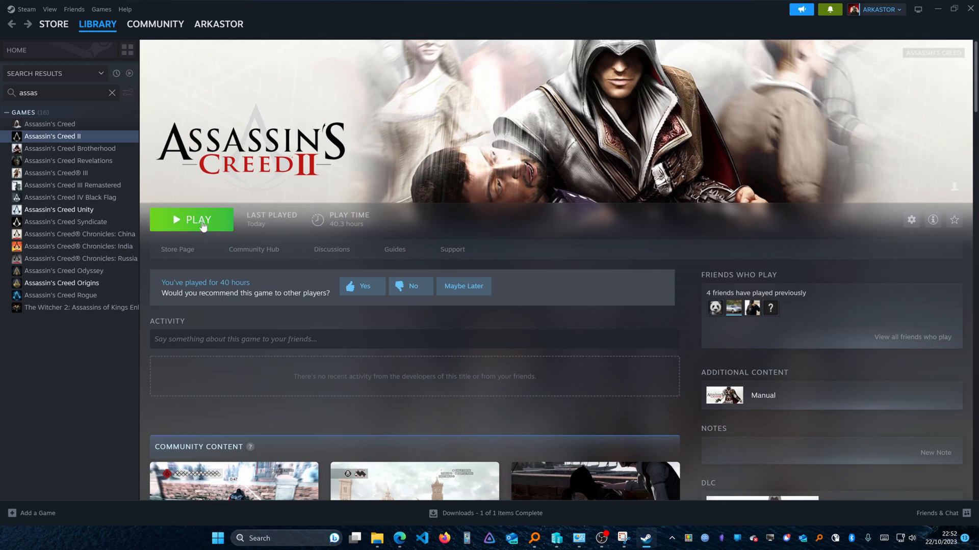
left_click(192, 220)
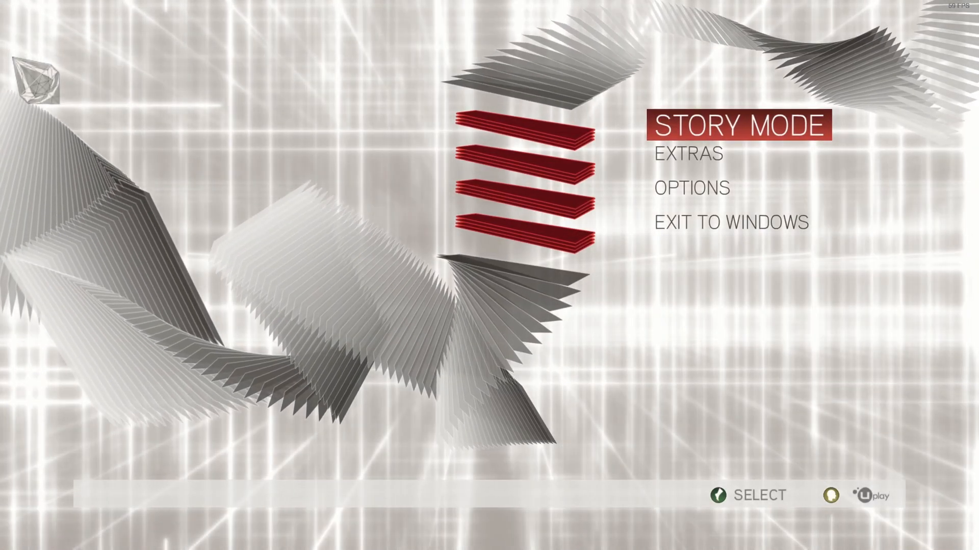
Enter Story Mode and load the Sequence 3 Desmond save to begin play
left_click(740, 124)
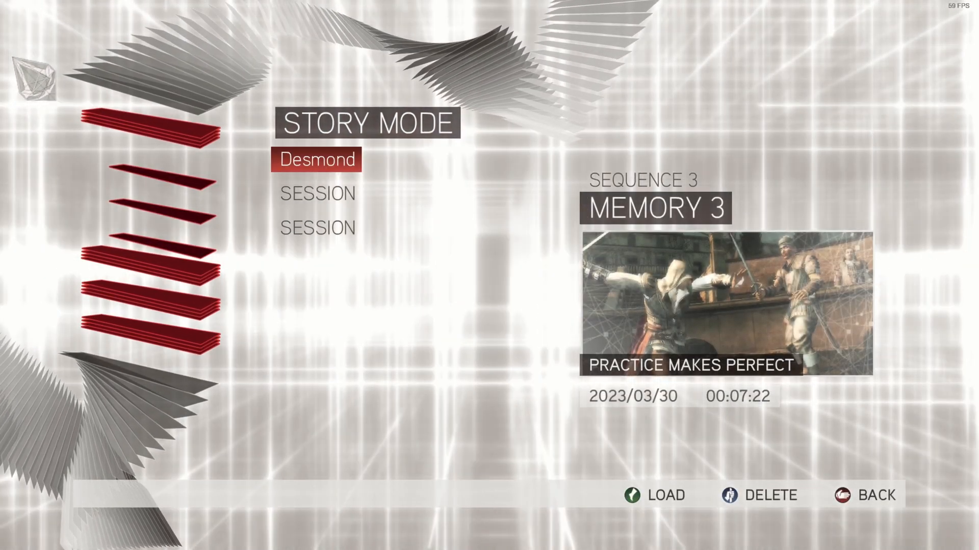
left_click(654, 495)
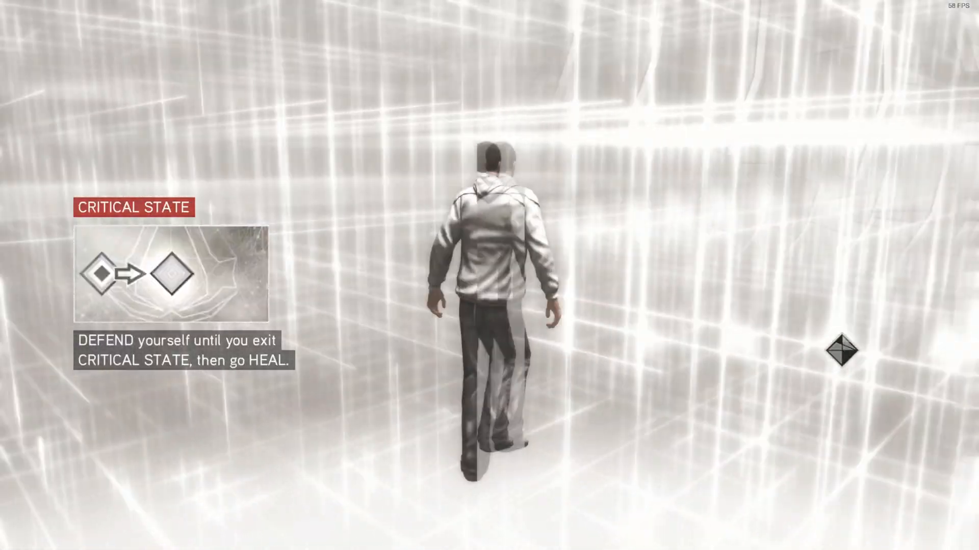